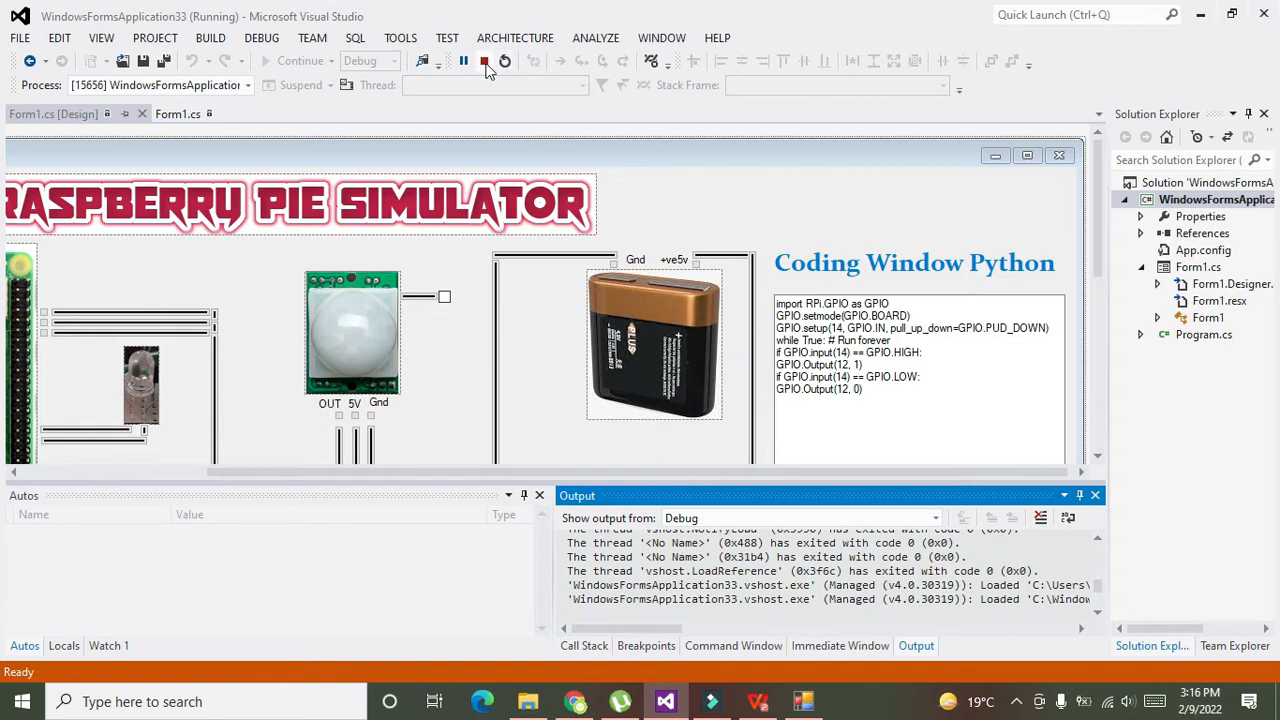
mouse_move(485, 62)
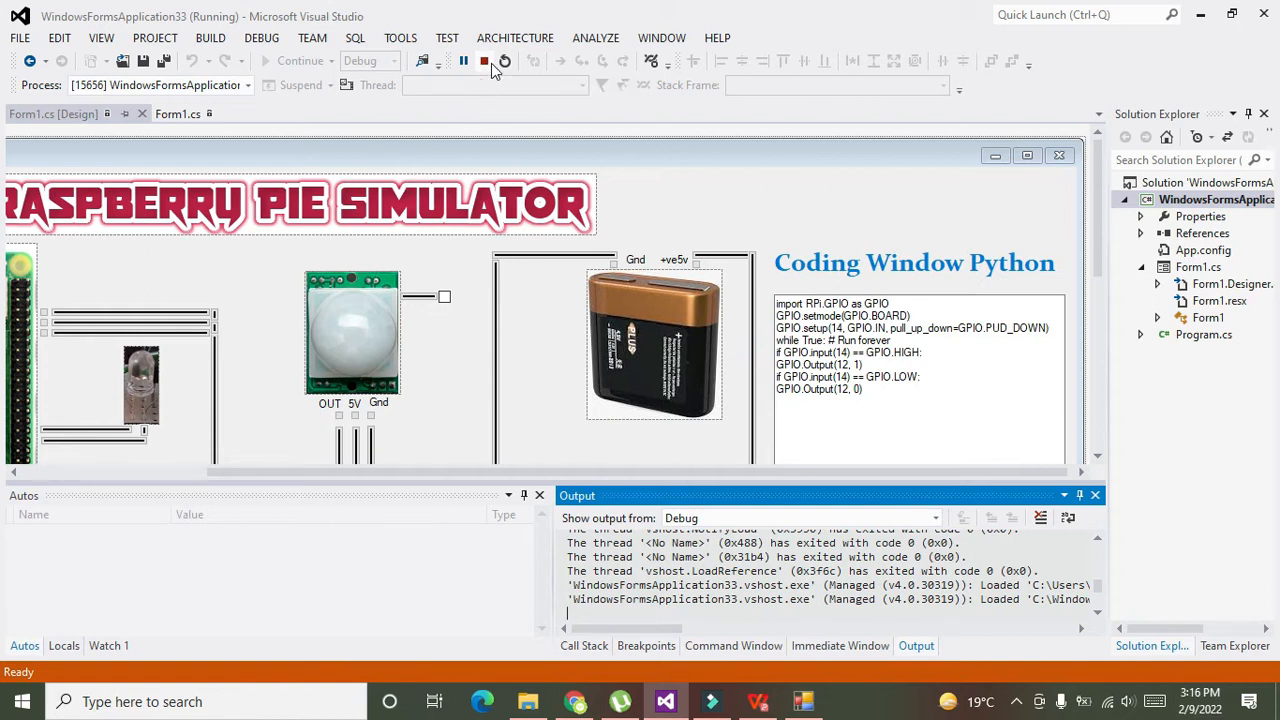
Stop debugging the running Raspberry Pi simulator session to return to design mode.
left_click(484, 61)
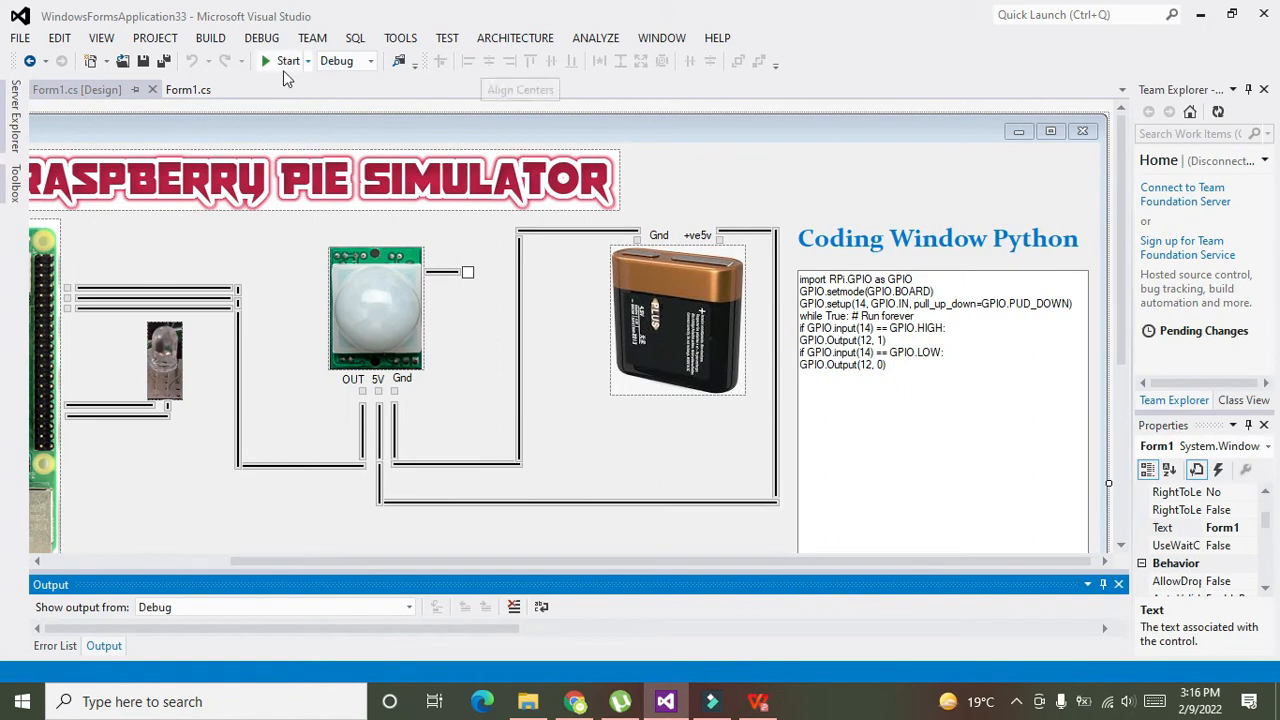
Start Form1 so the simulator shows the board, PIR sensor, LED, battery and Python code.
left_click(287, 61)
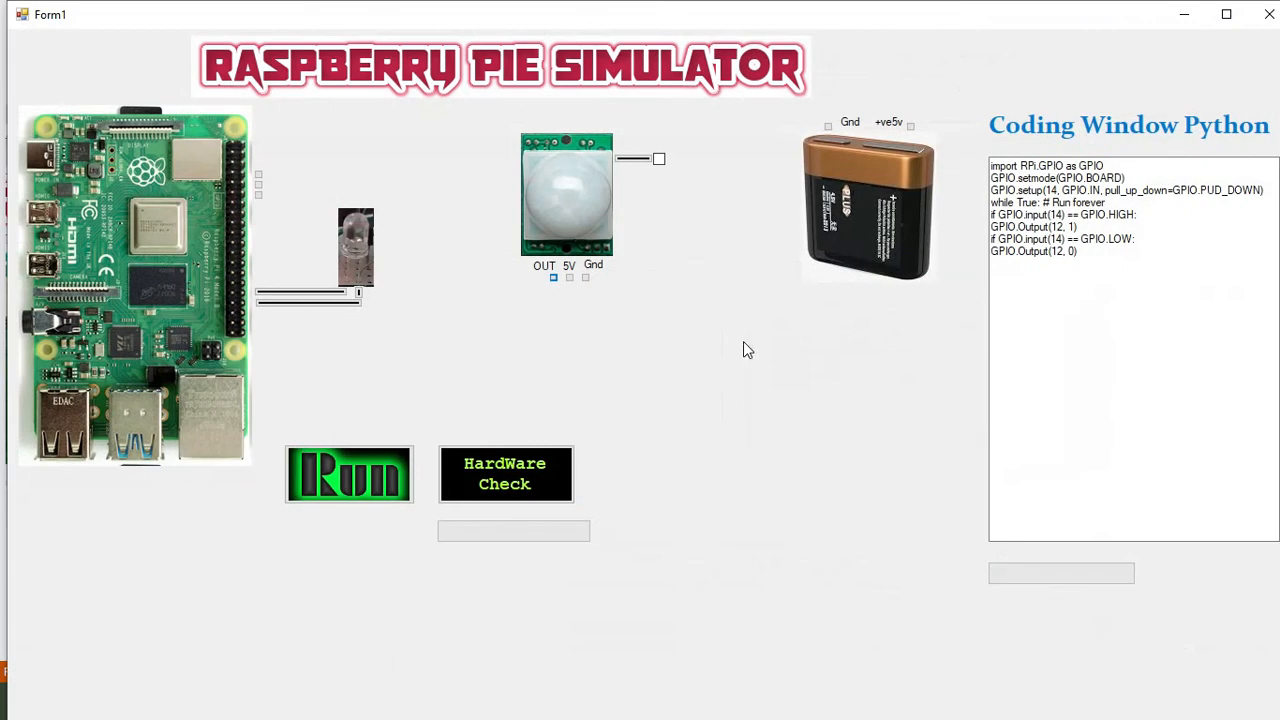
mouse_move(558, 272)
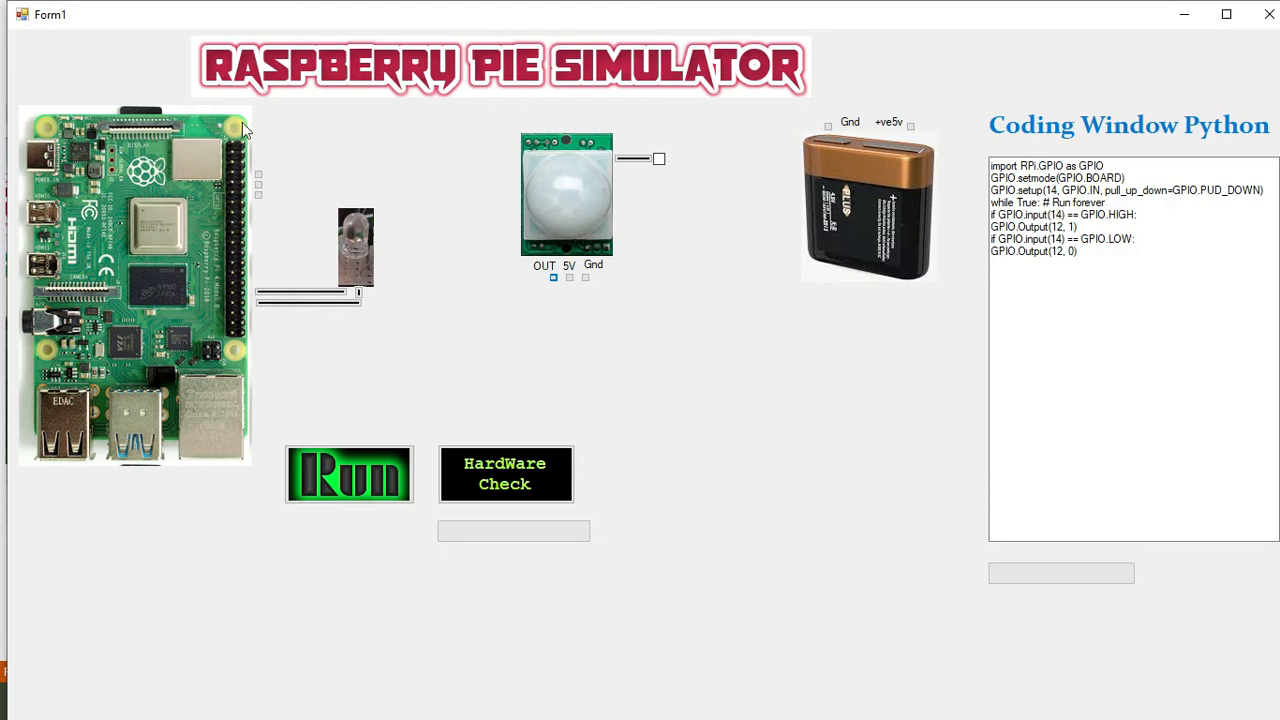
mouse_move(130, 253)
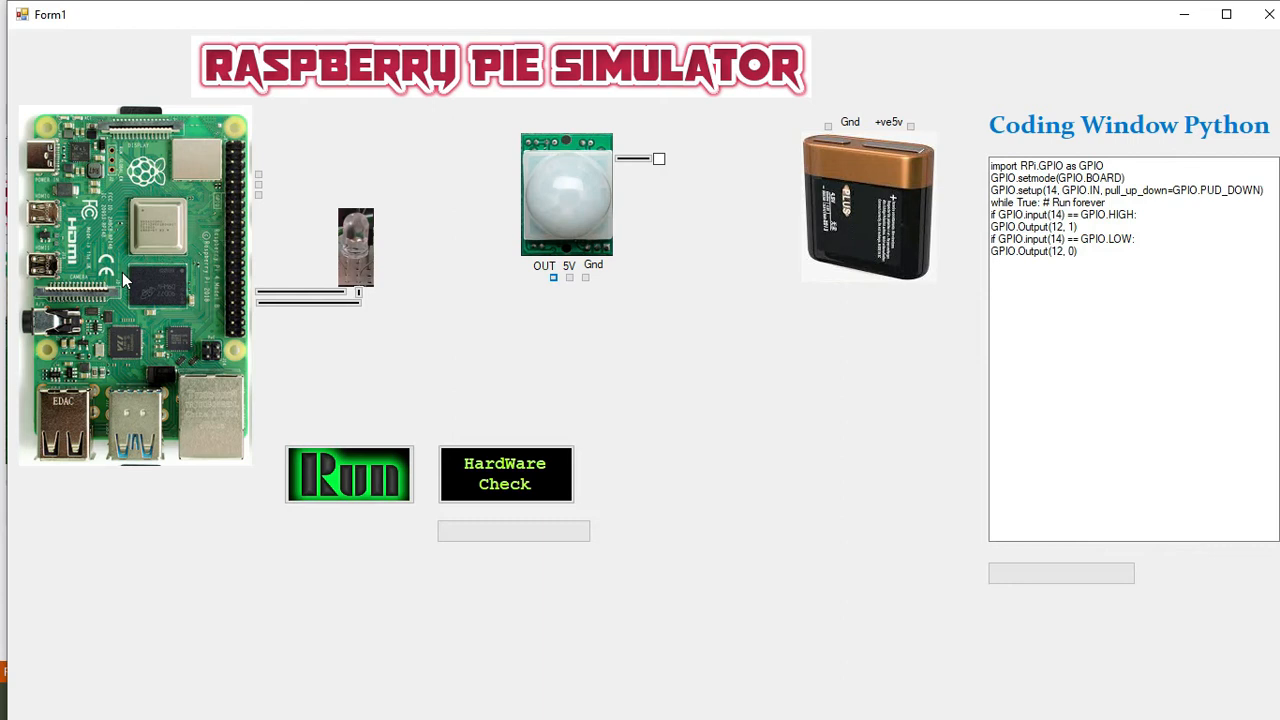
mouse_move(555, 220)
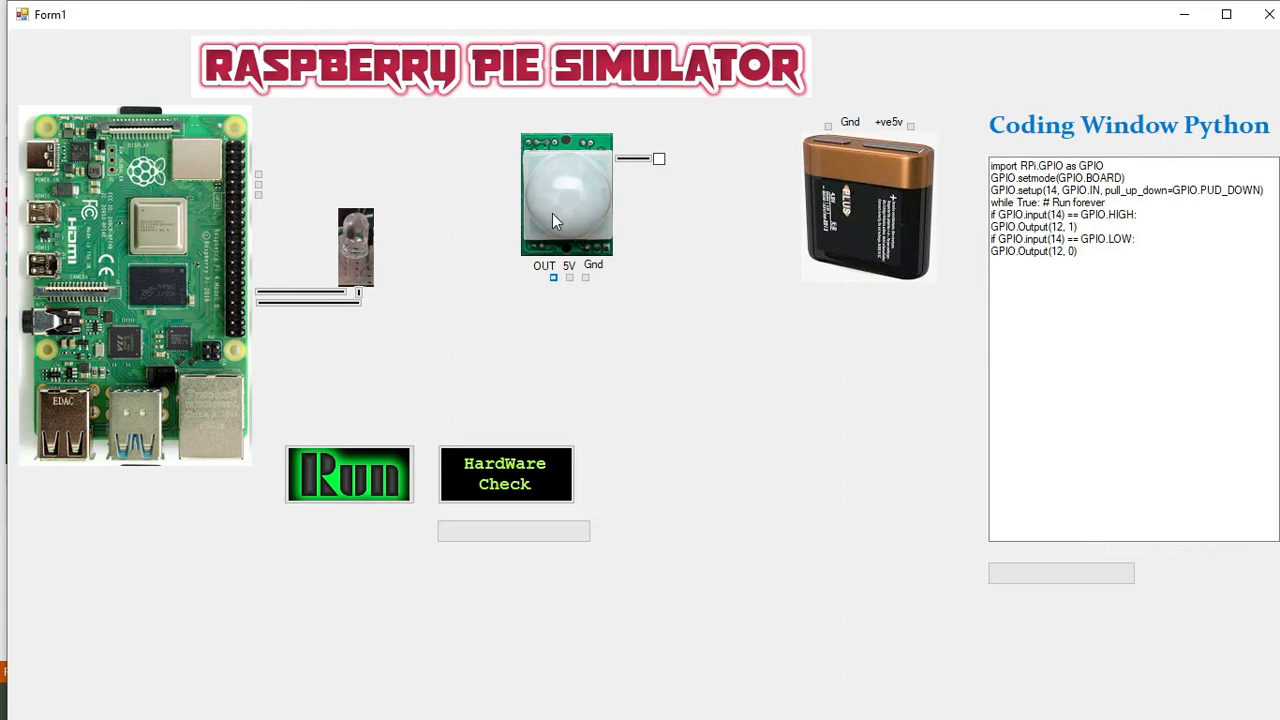
mouse_move(567, 207)
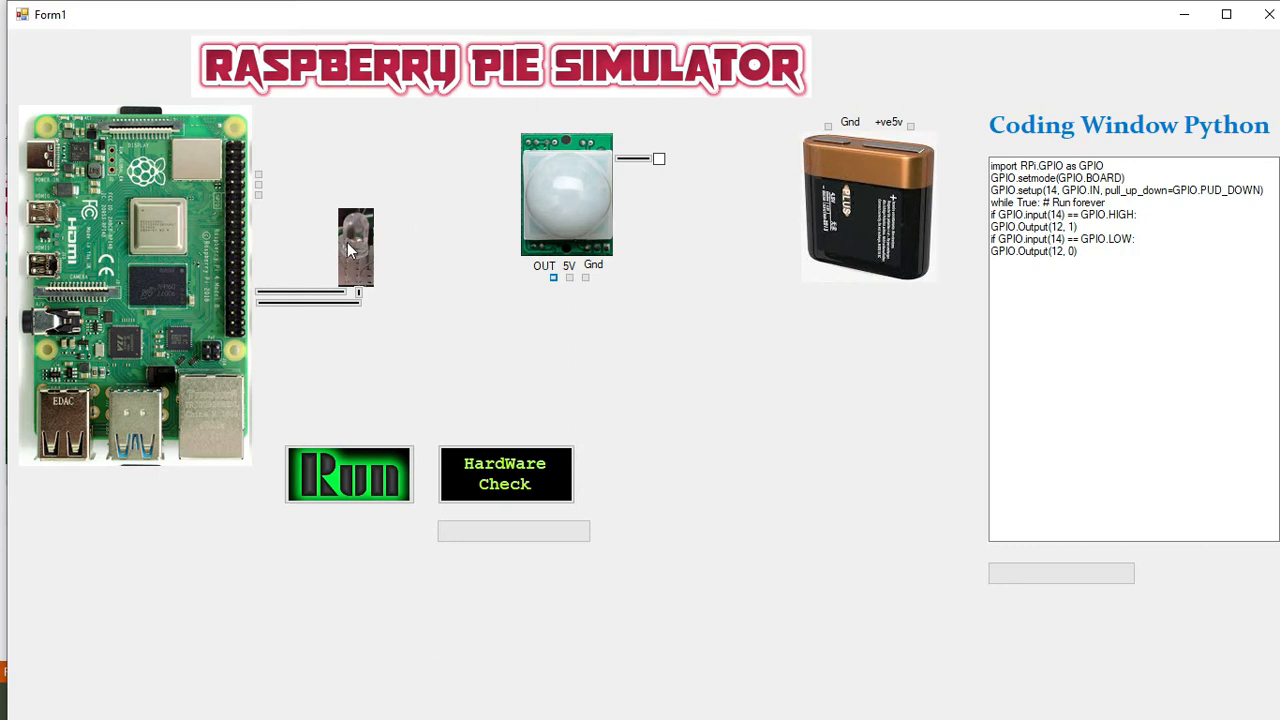
mouse_move(338, 248)
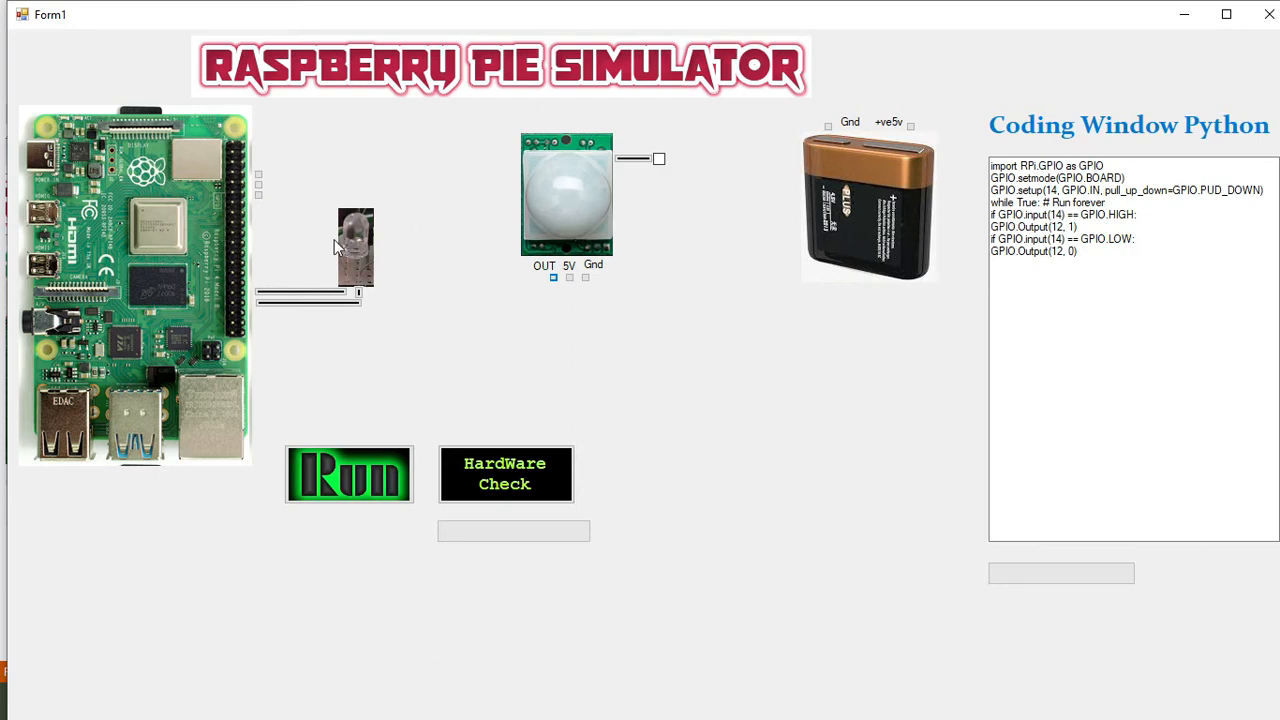
mouse_move(840, 160)
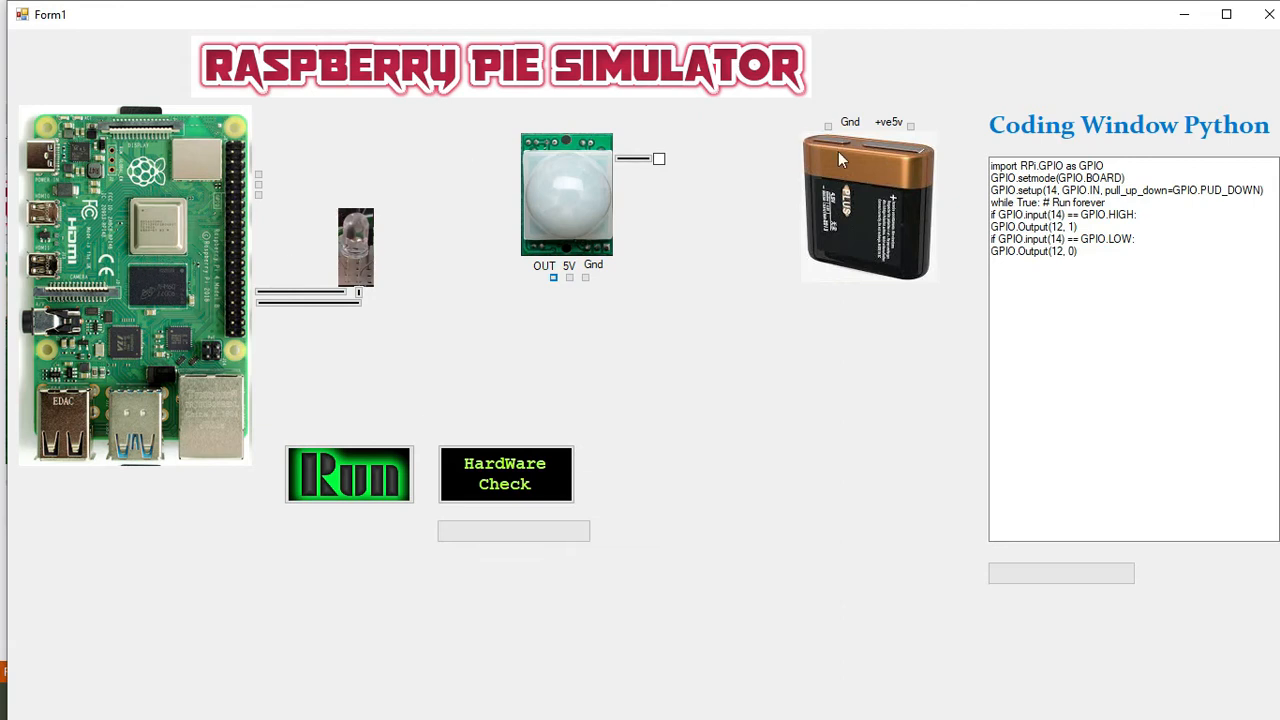
mouse_move(820, 291)
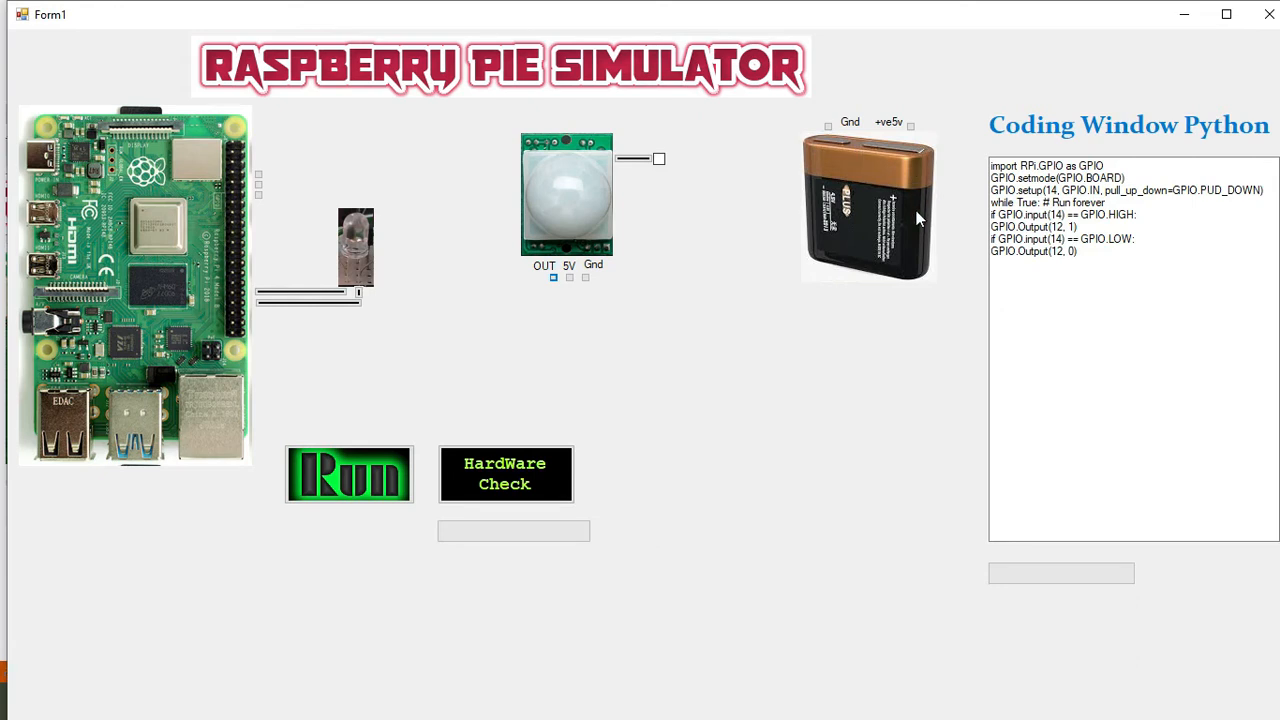
mouse_move(808, 140)
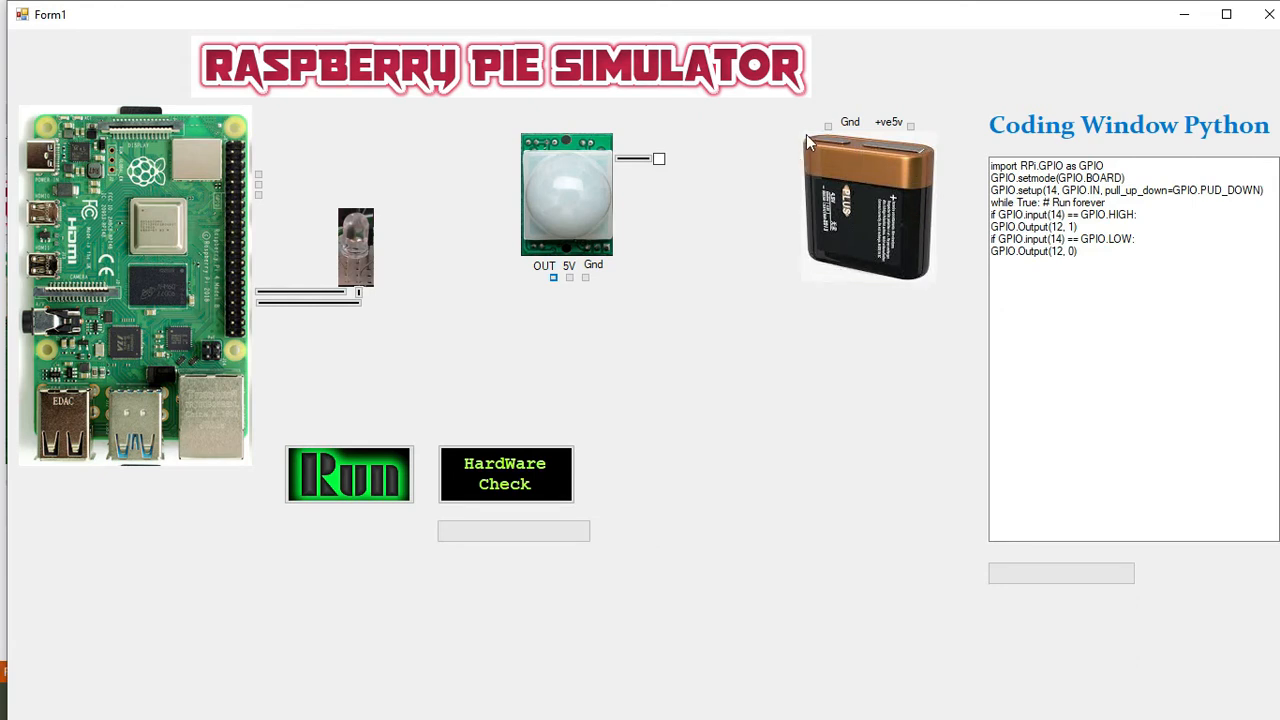
mouse_move(897, 132)
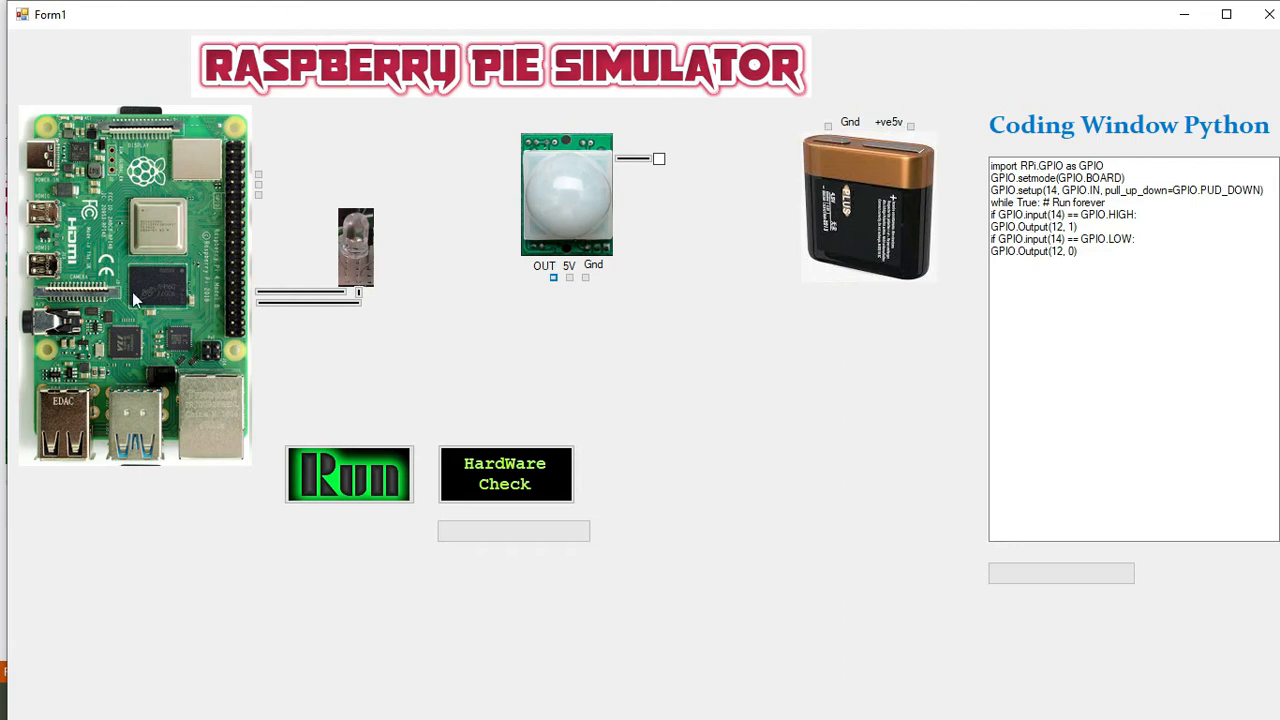
mouse_move(422, 190)
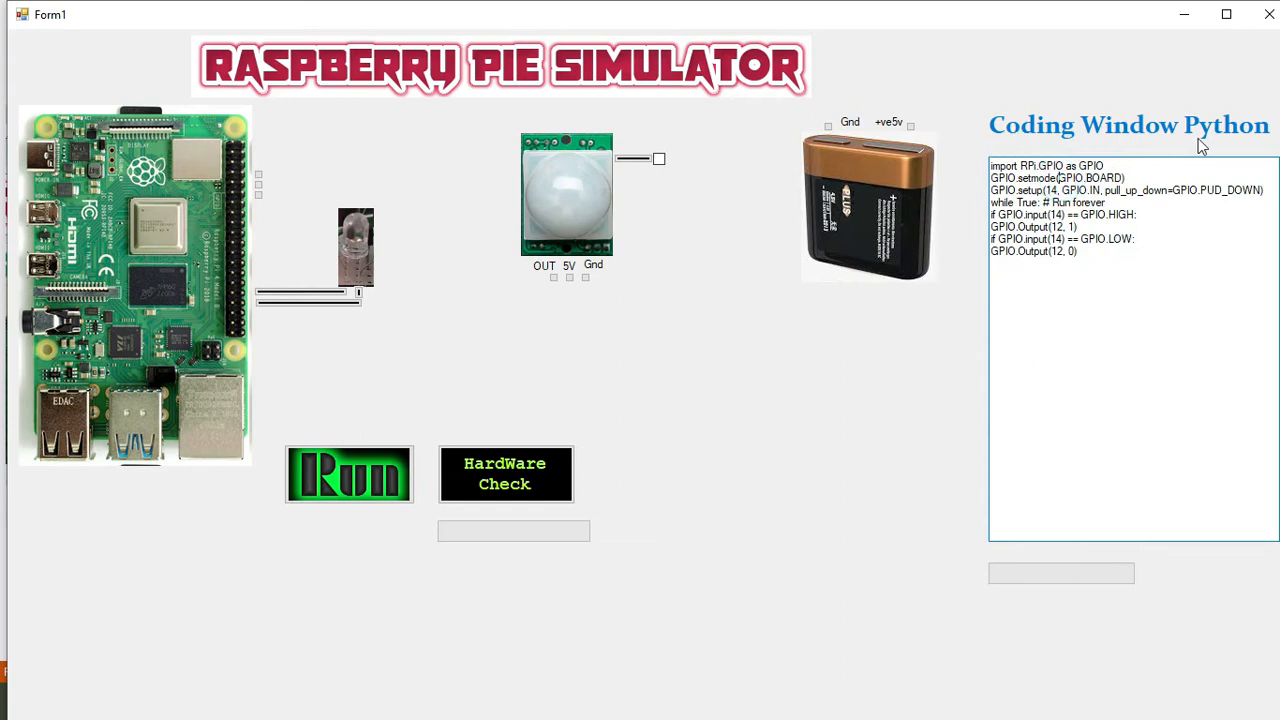
mouse_move(1245, 140)
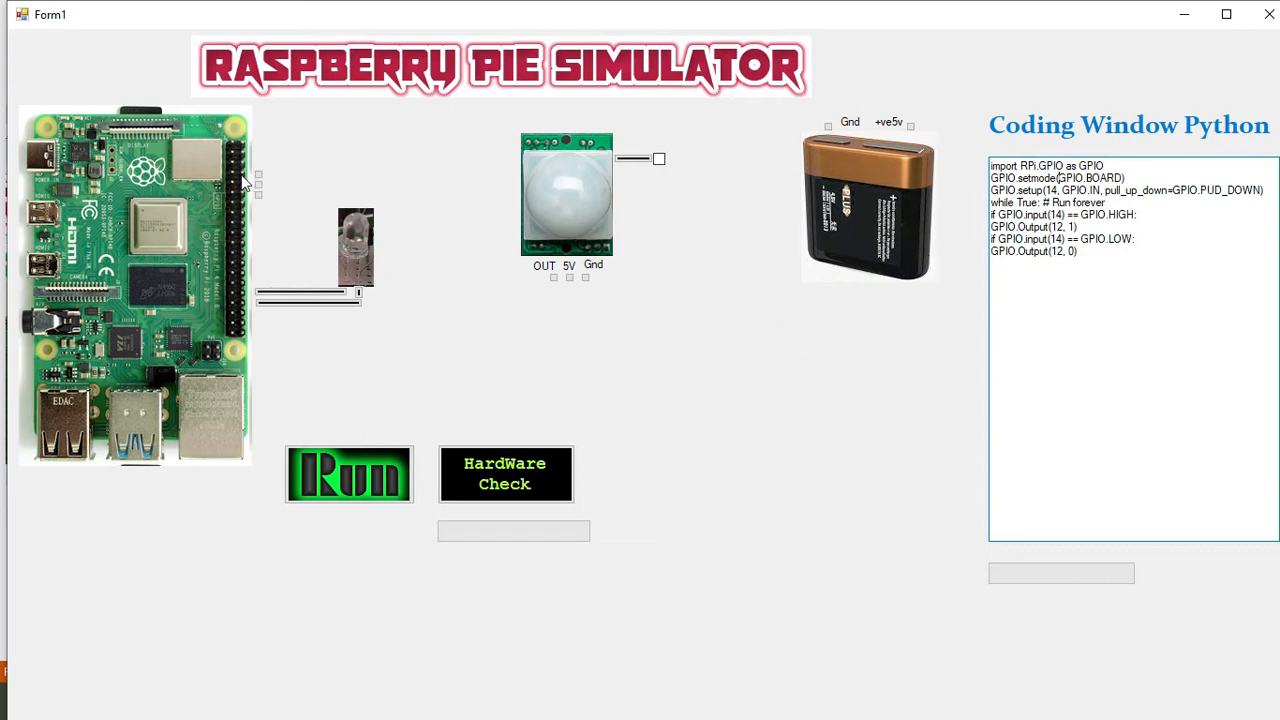
mouse_move(260, 197)
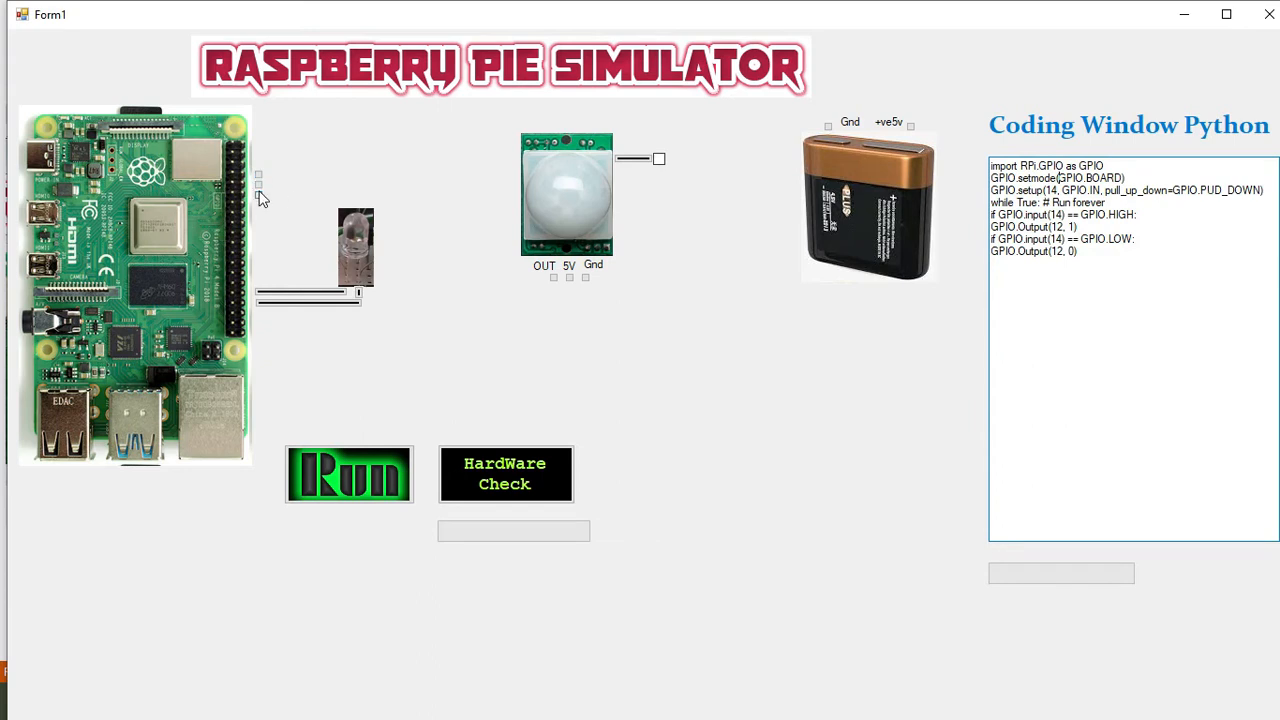
mouse_move(265, 185)
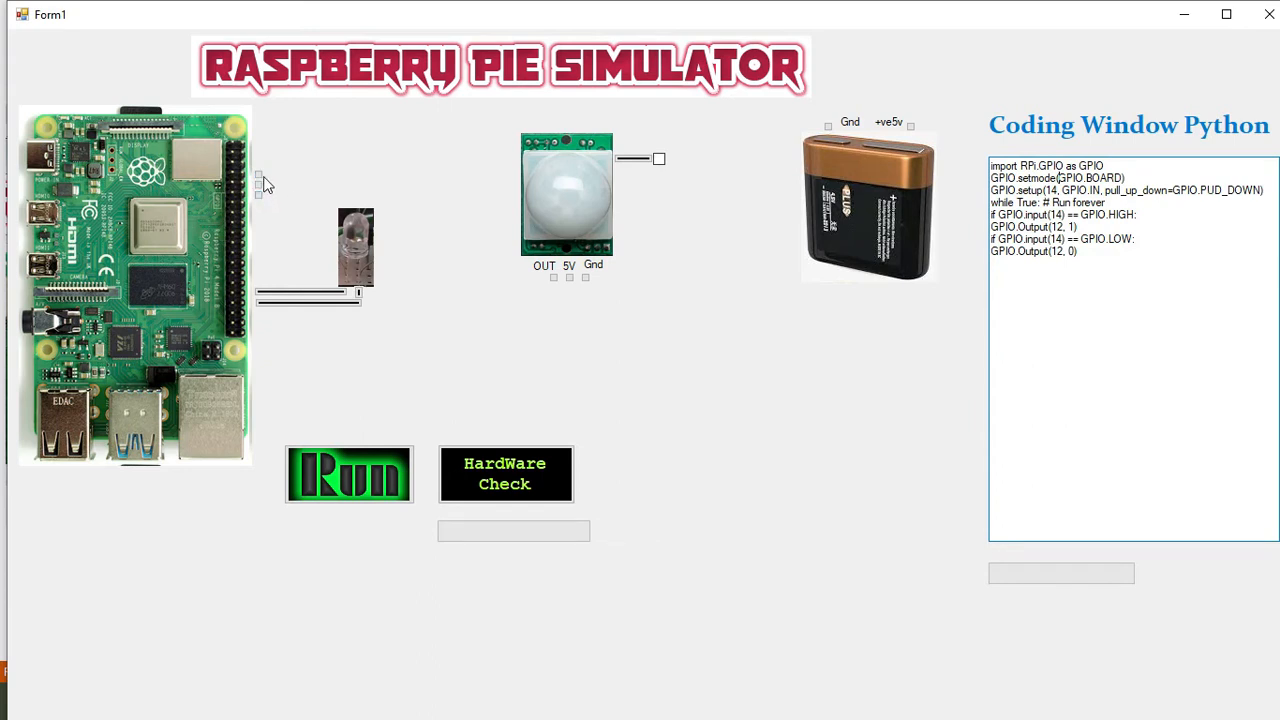
mouse_move(260, 190)
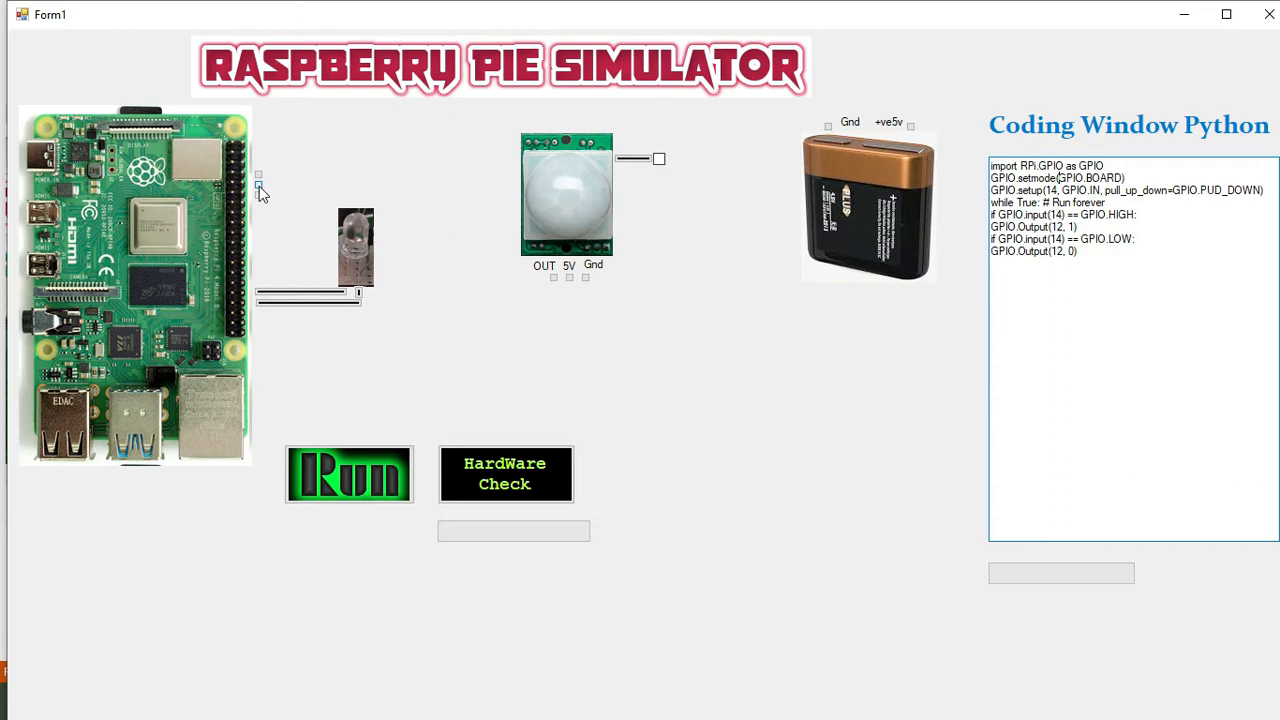
mouse_move(555, 235)
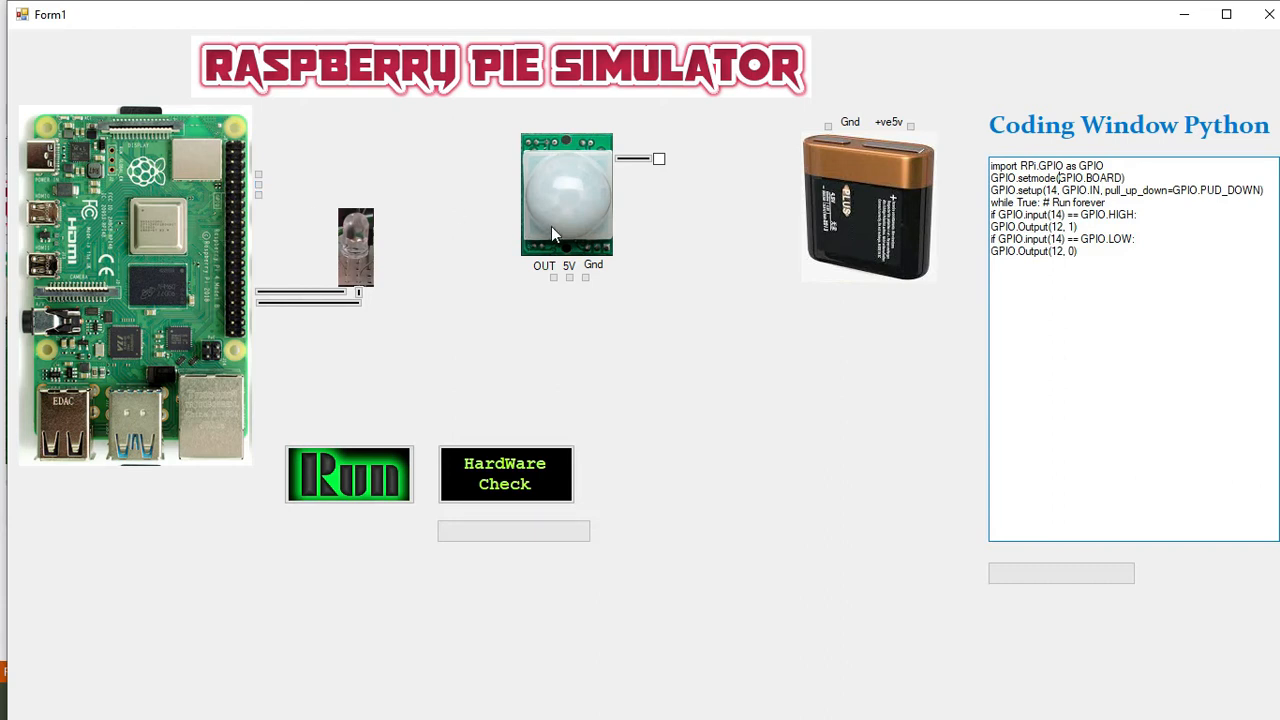
mouse_move(555, 283)
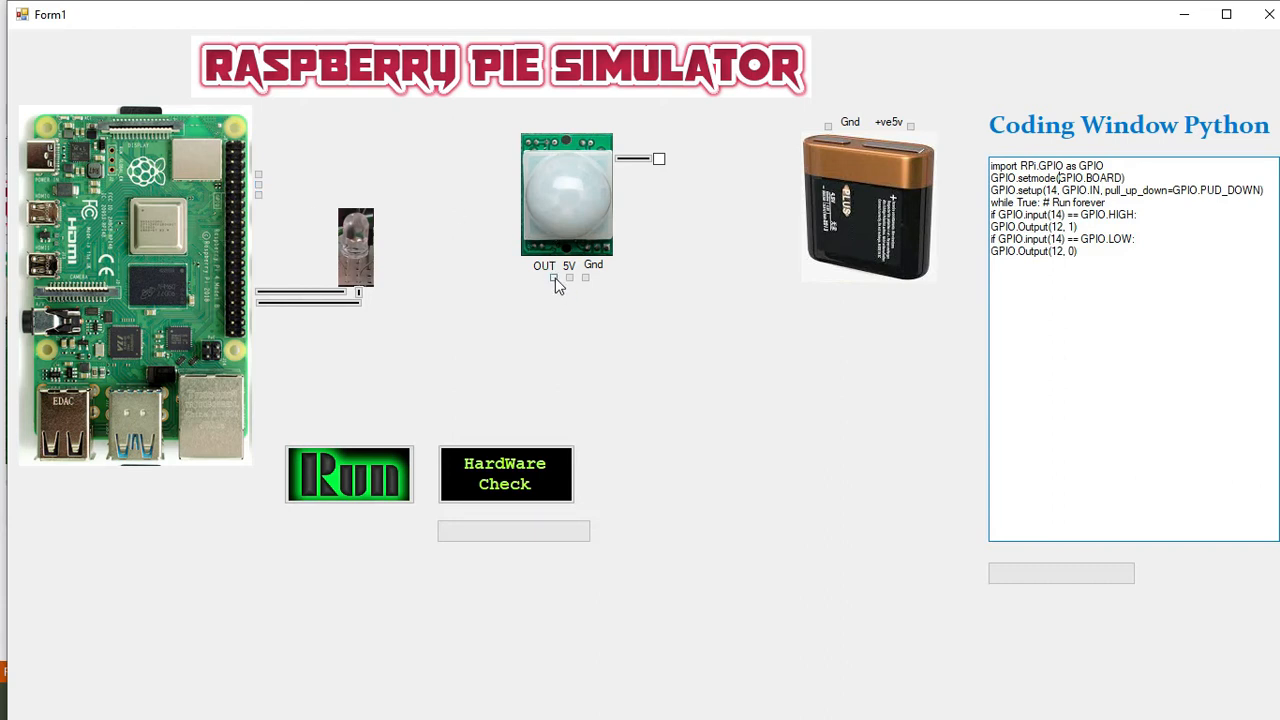
mouse_move(530, 298)
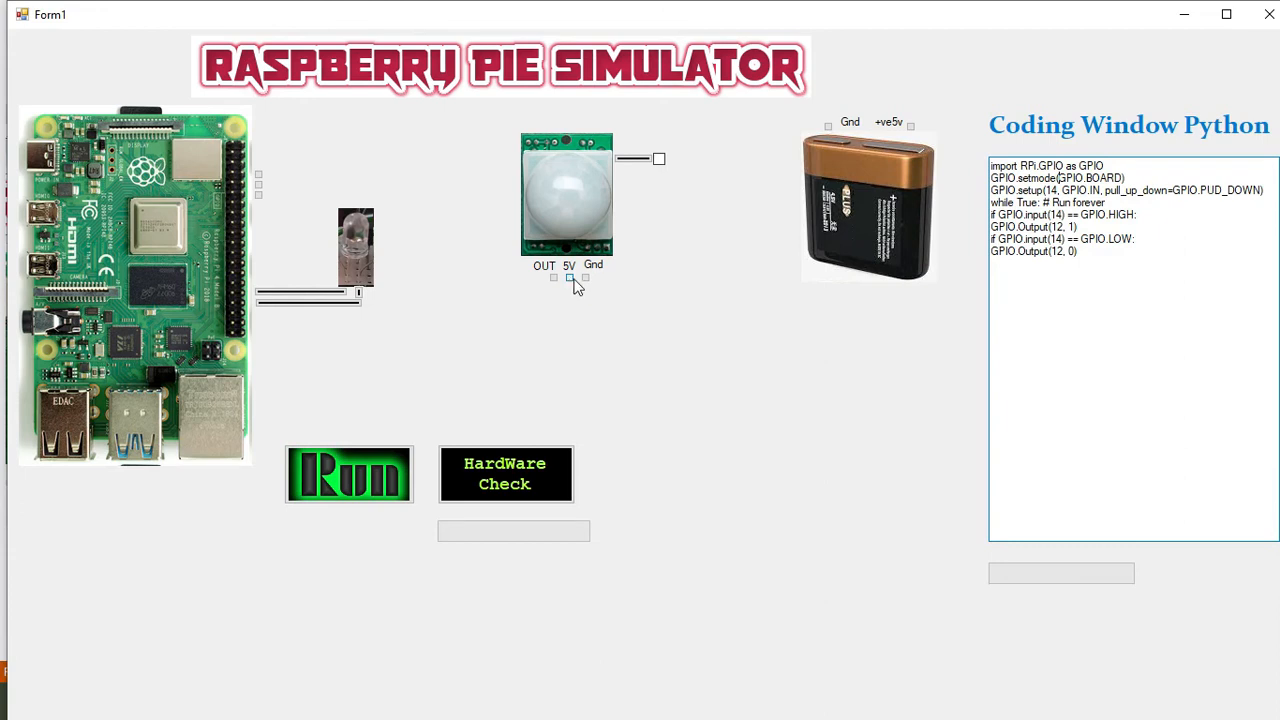
mouse_move(587, 285)
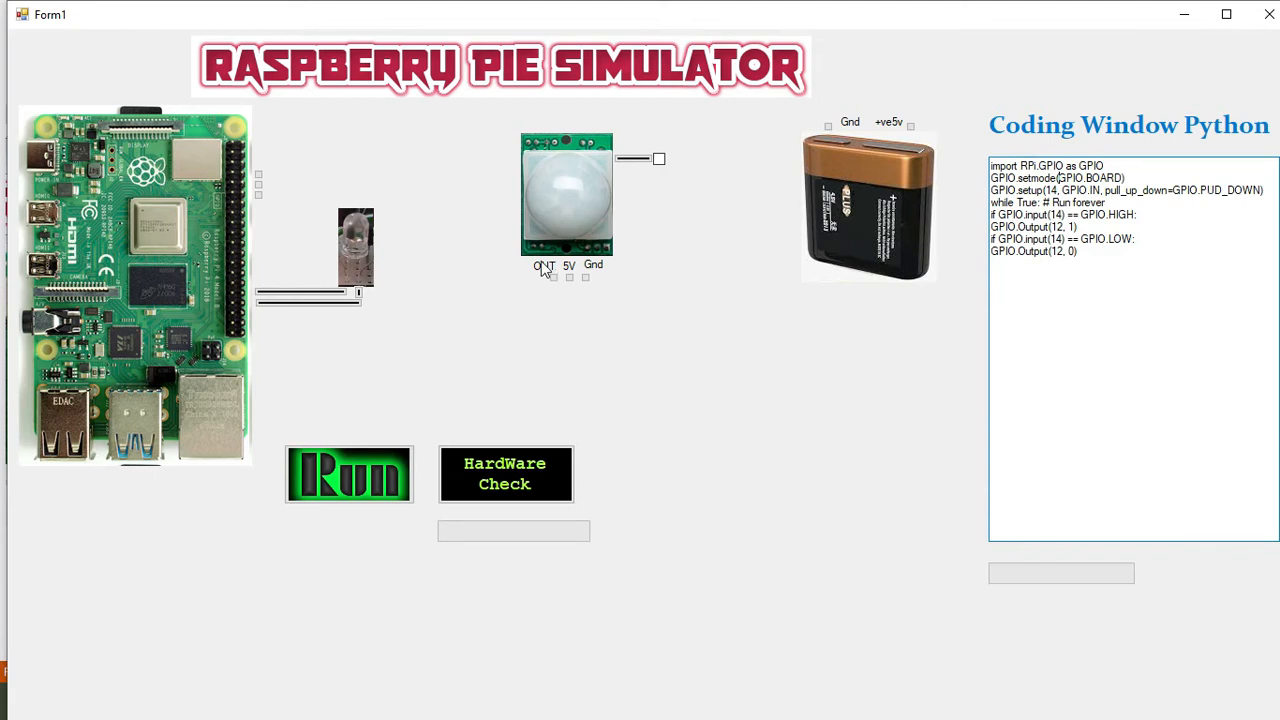
mouse_move(400, 250)
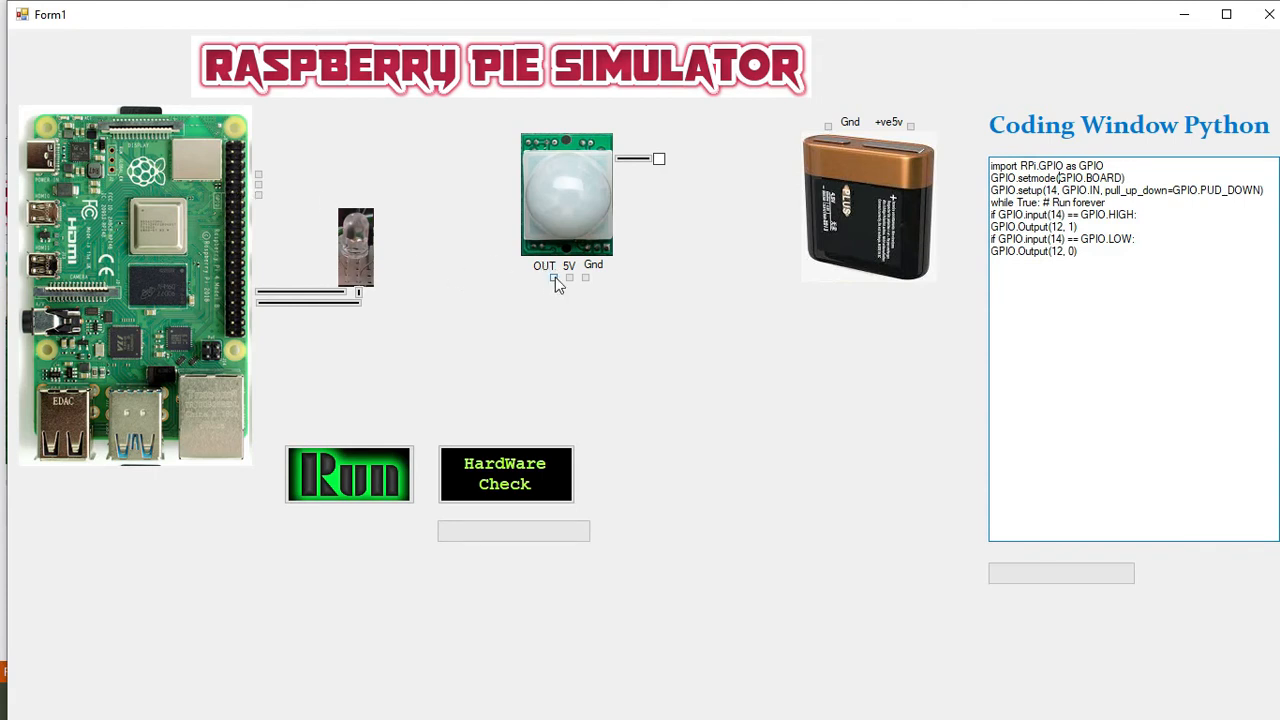
mouse_move(558, 292)
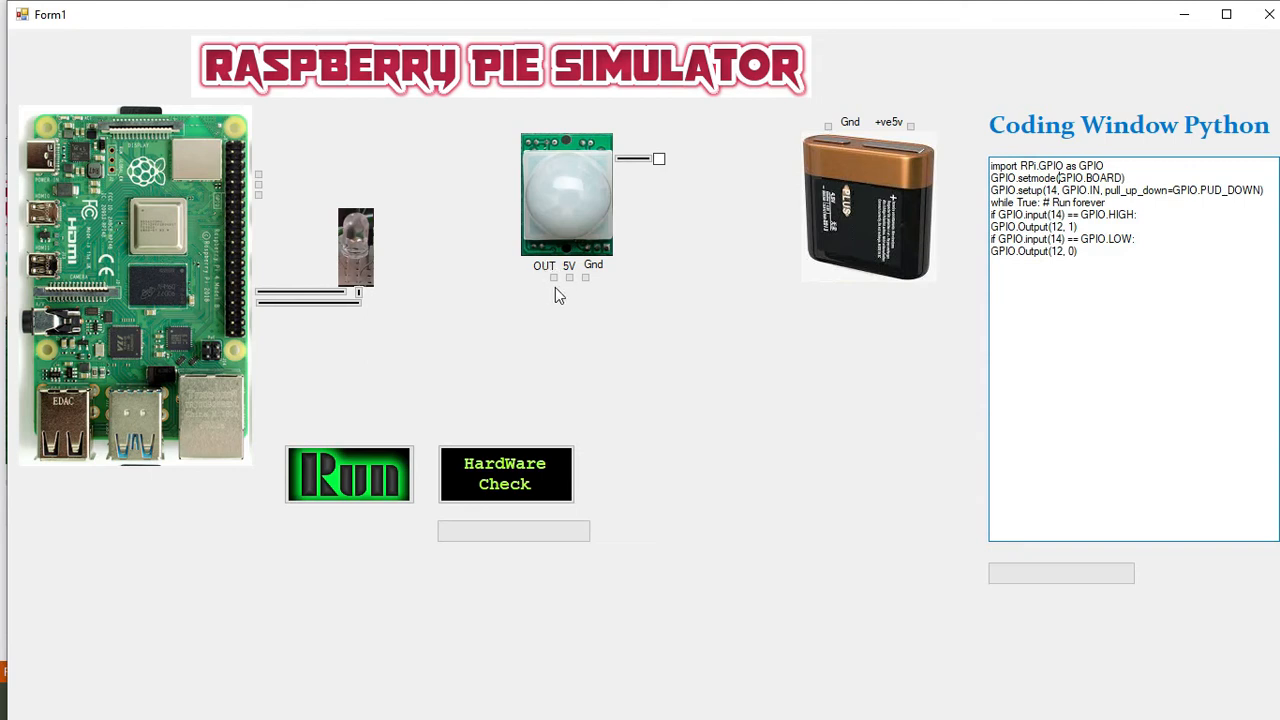
mouse_move(260, 182)
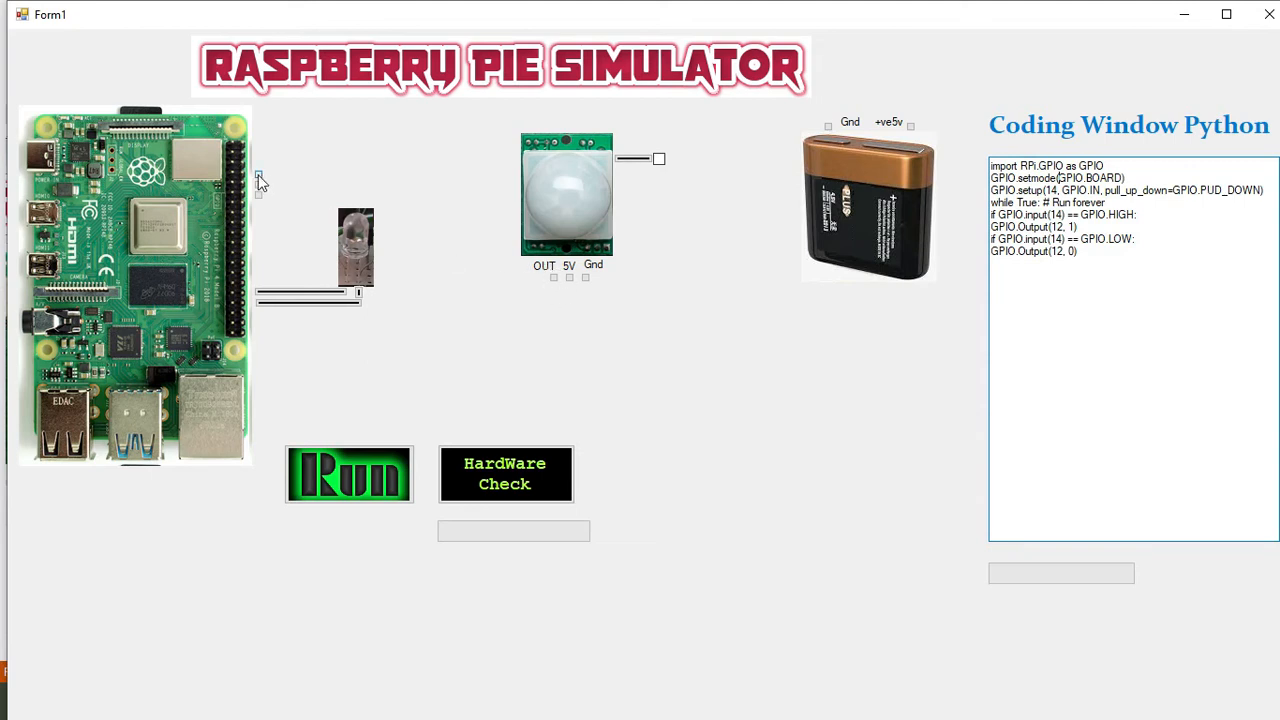
mouse_move(262, 190)
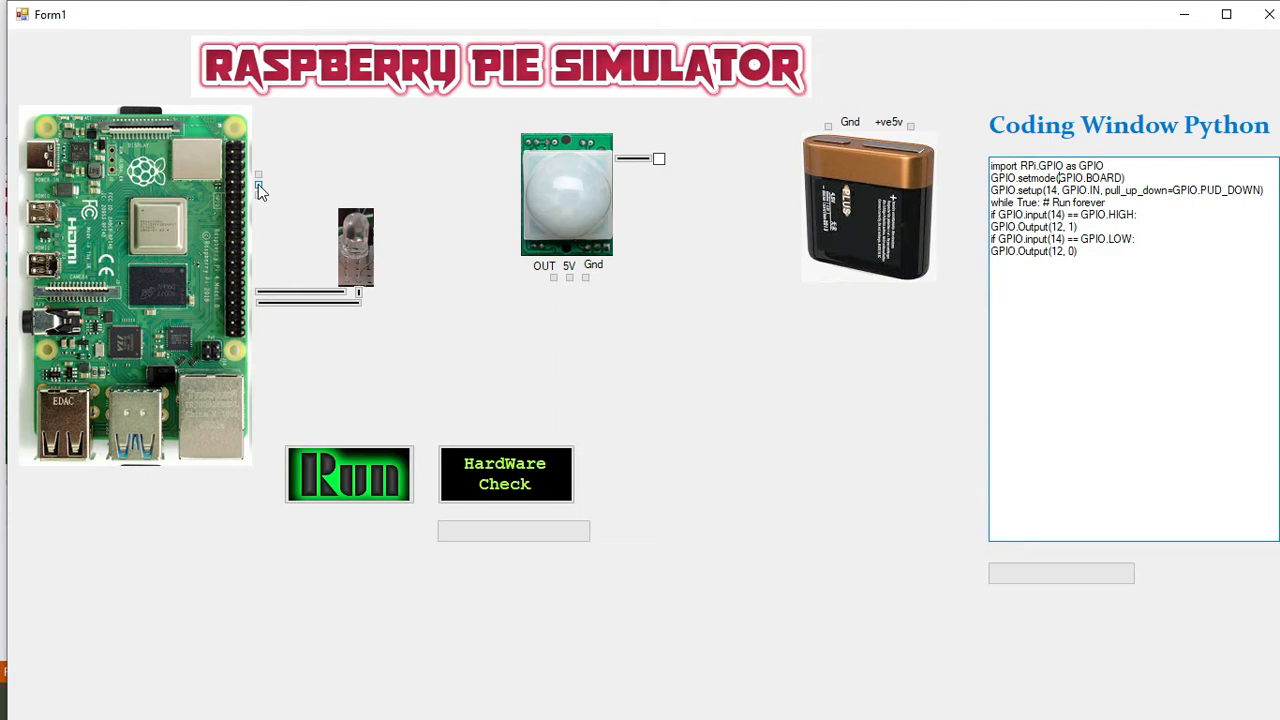
mouse_move(262, 196)
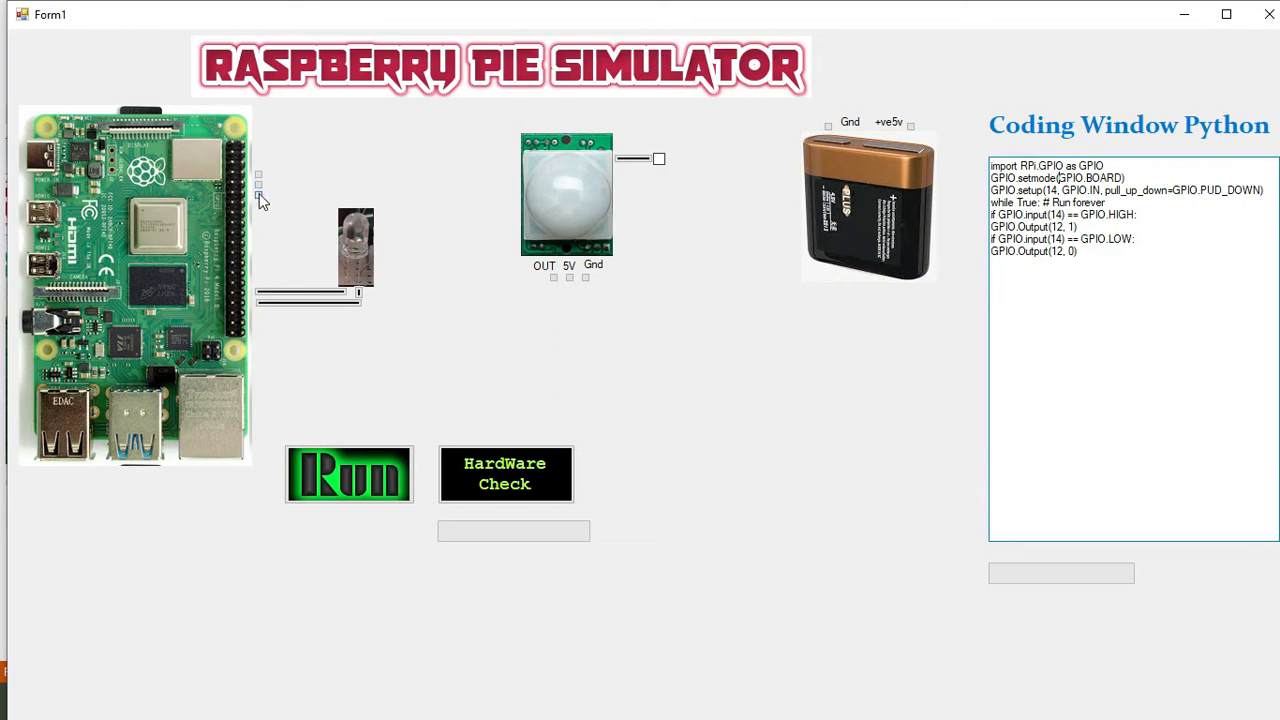
mouse_move(360, 265)
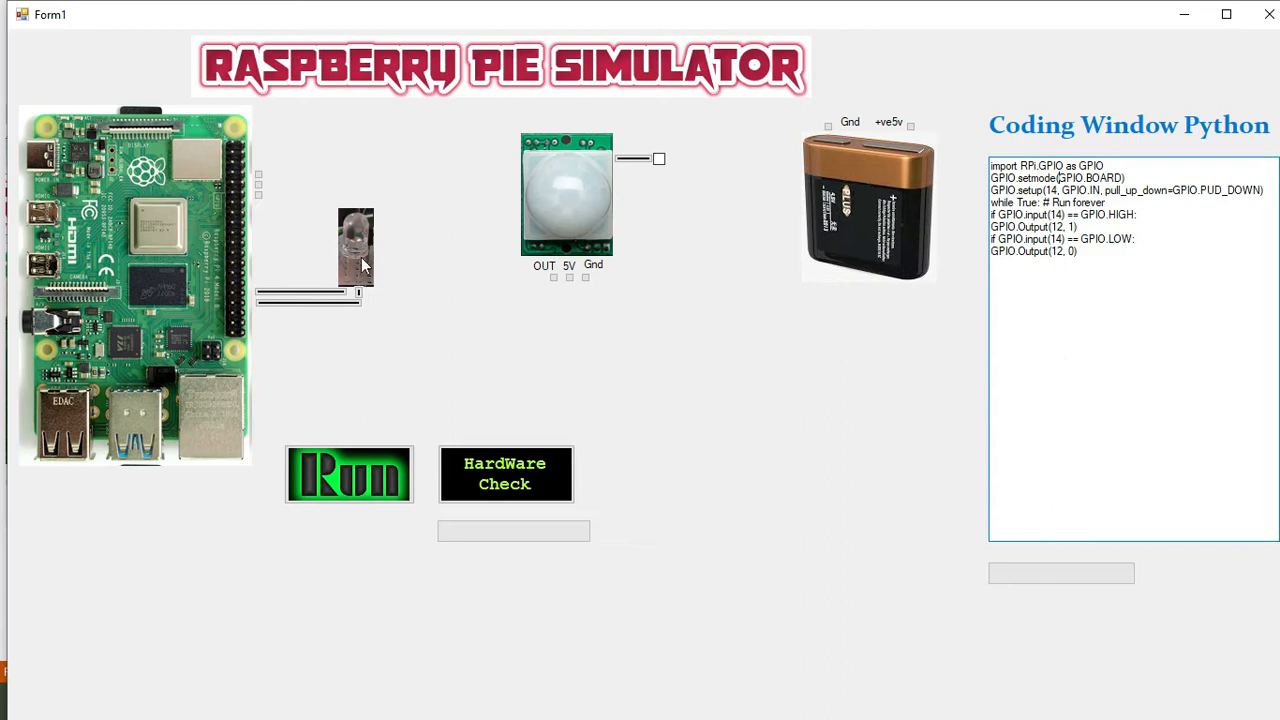
mouse_move(356, 247)
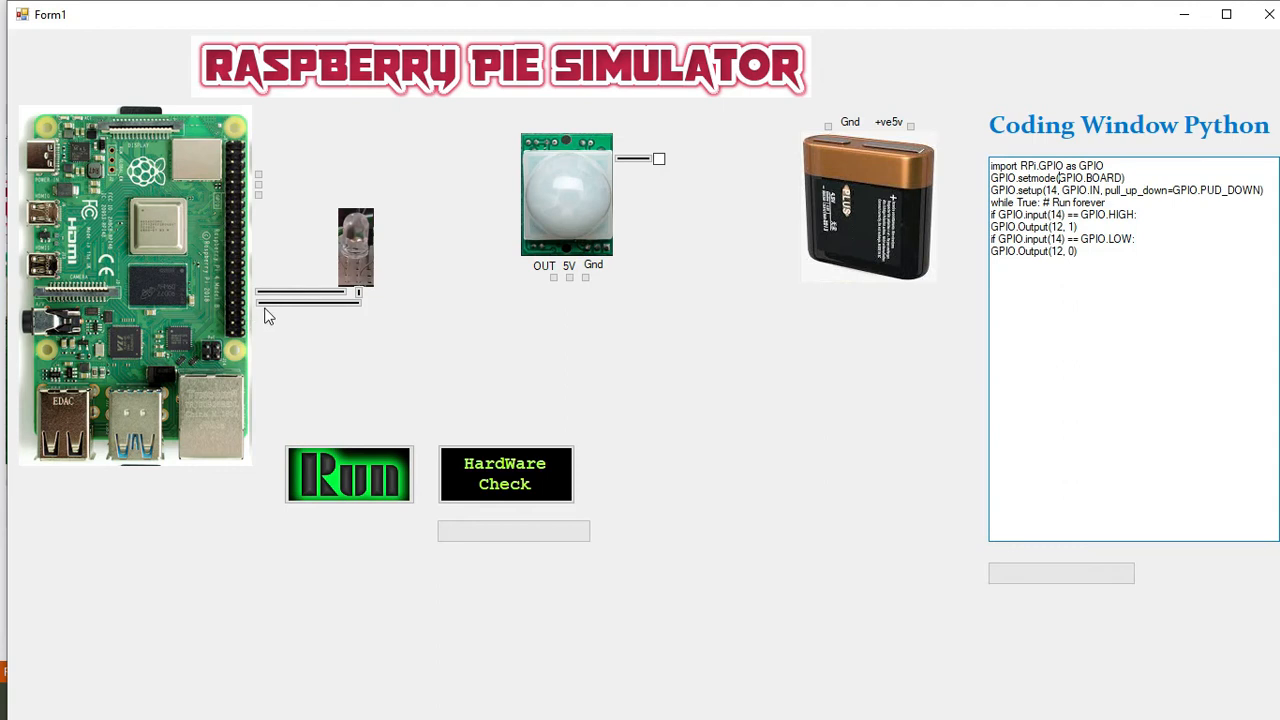
mouse_move(240, 313)
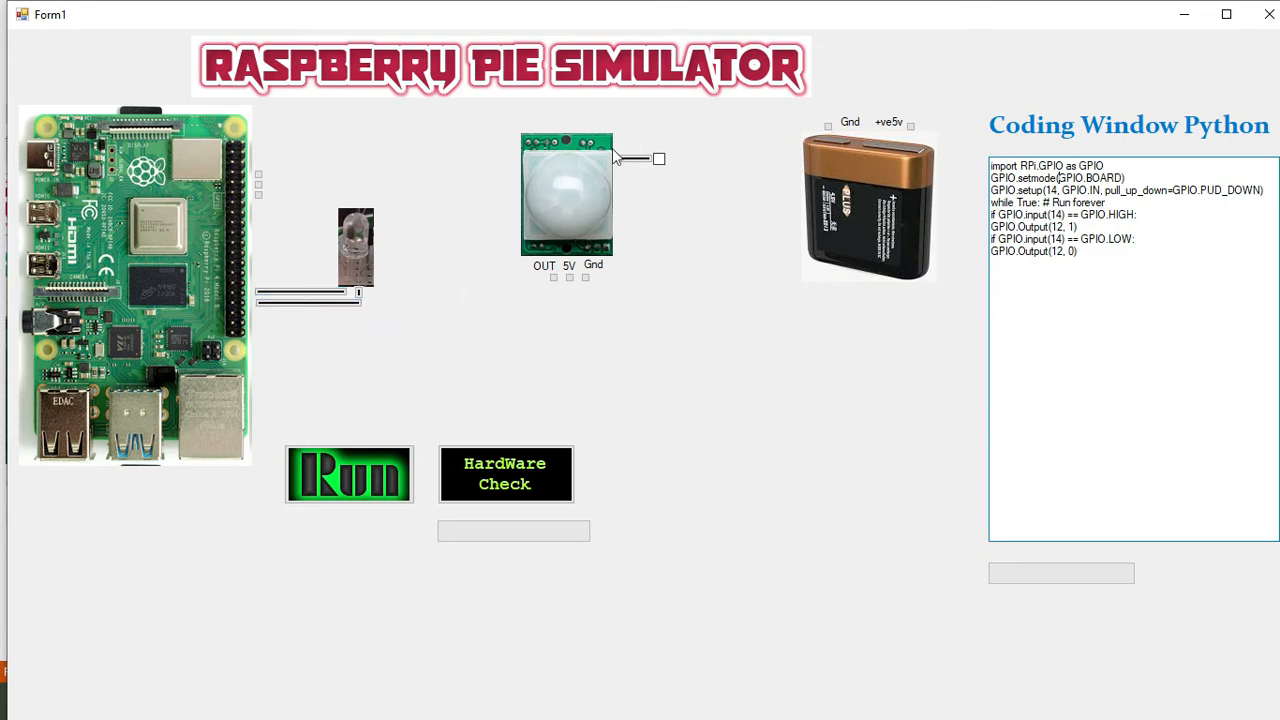
mouse_move(640, 170)
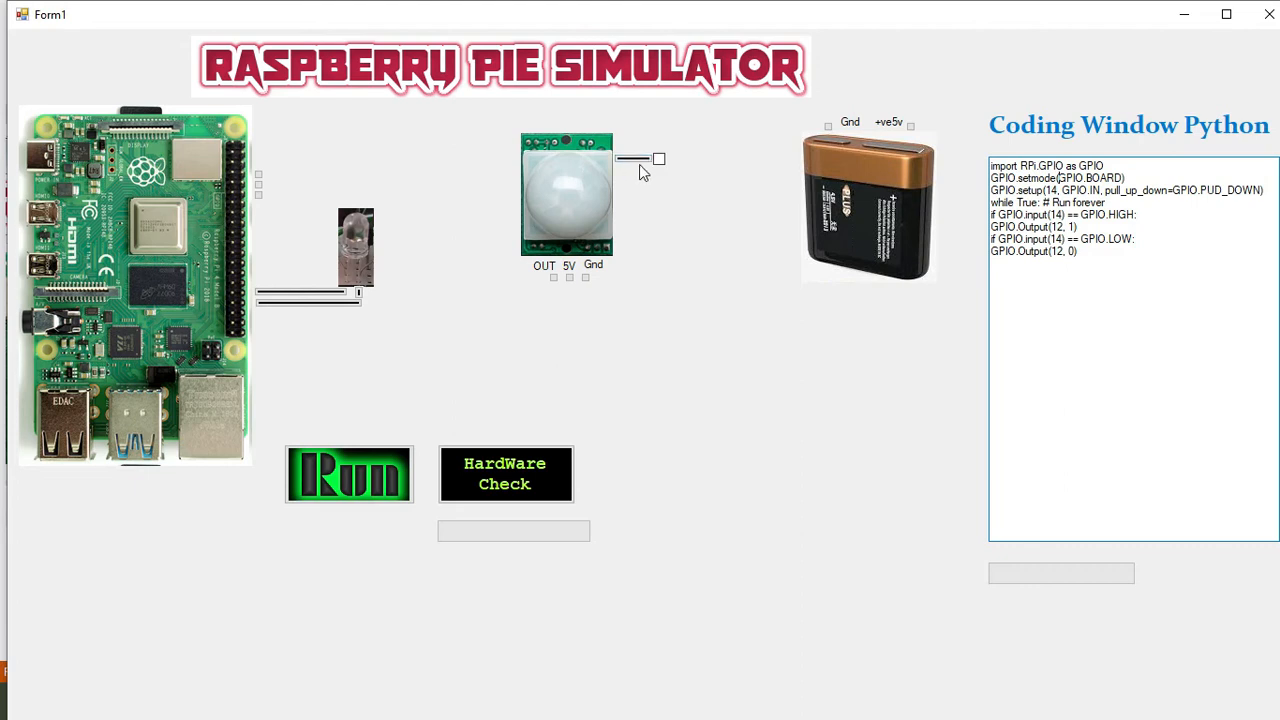
mouse_move(648, 178)
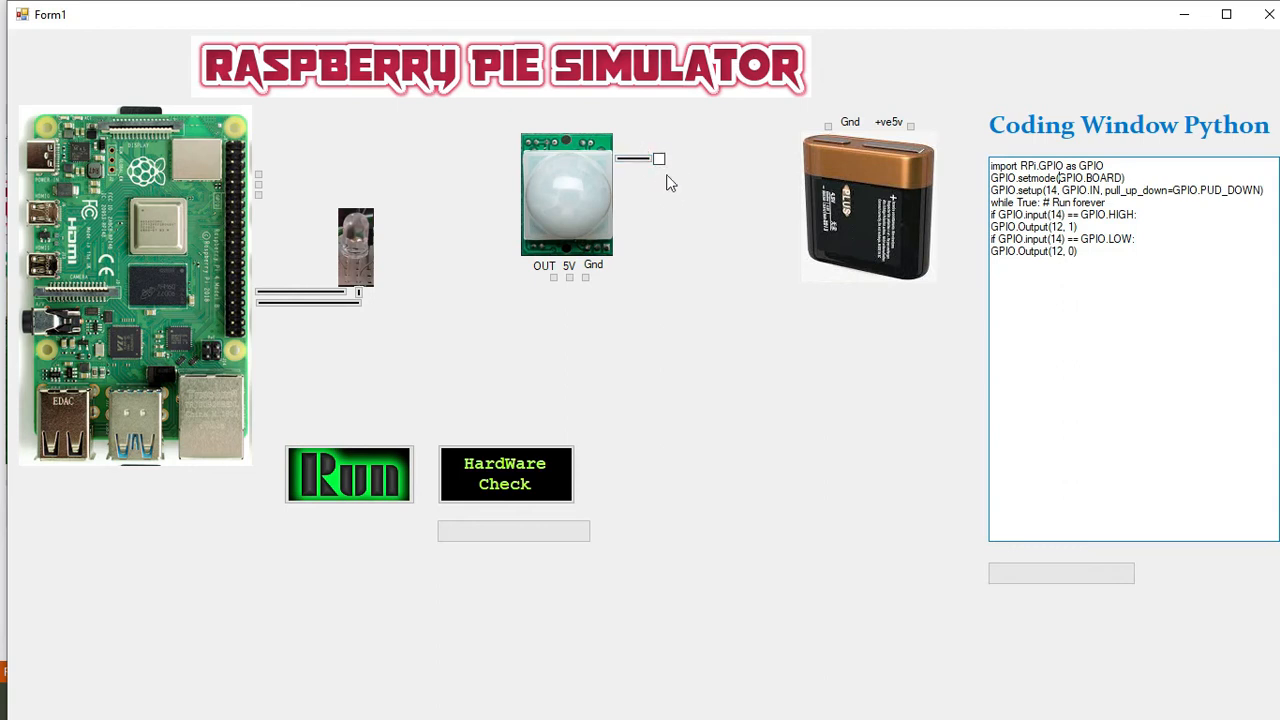
mouse_move(565, 193)
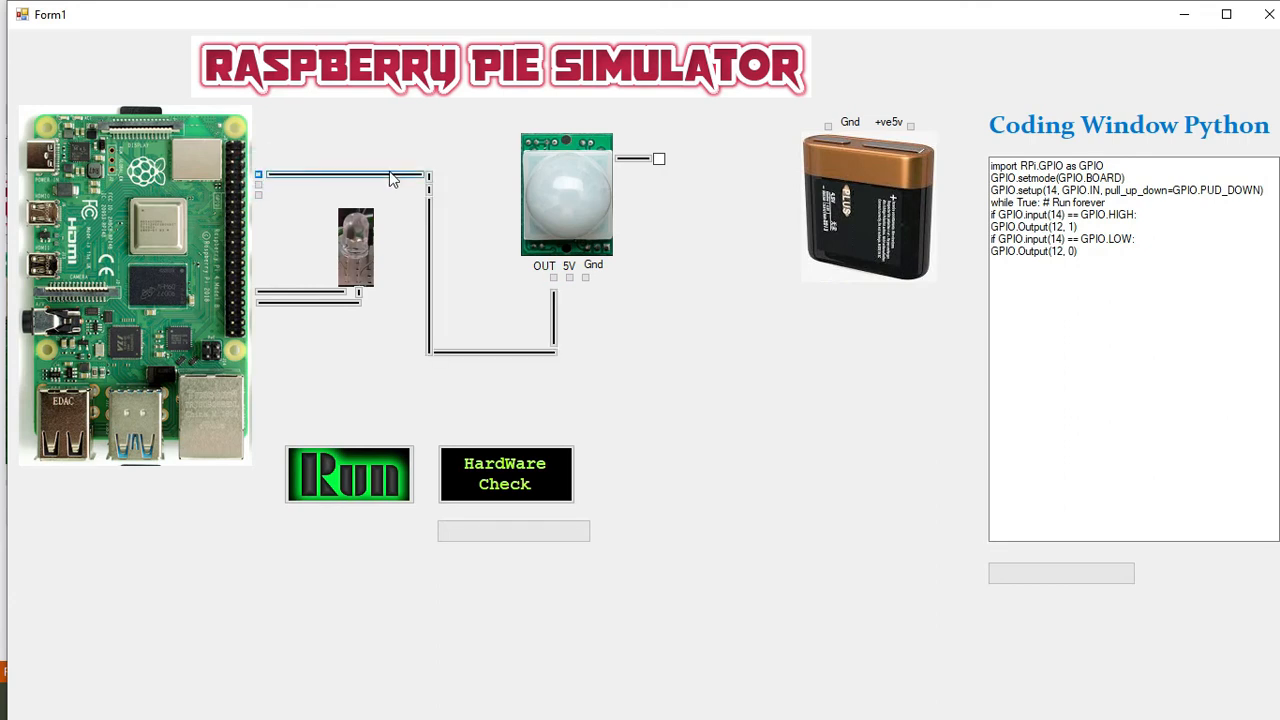
mouse_move(293, 196)
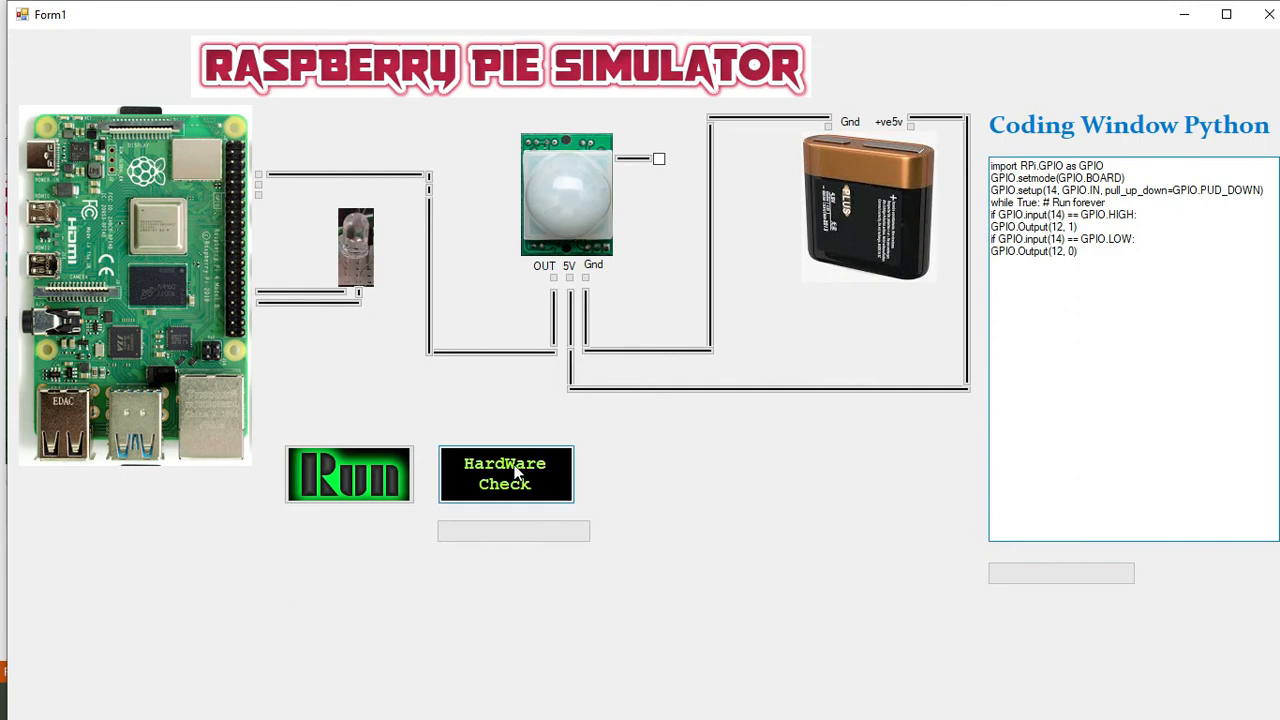
Pass the hardware check, run the code, and toggle PIR motion on then off to light the LED.
left_click(505, 474)
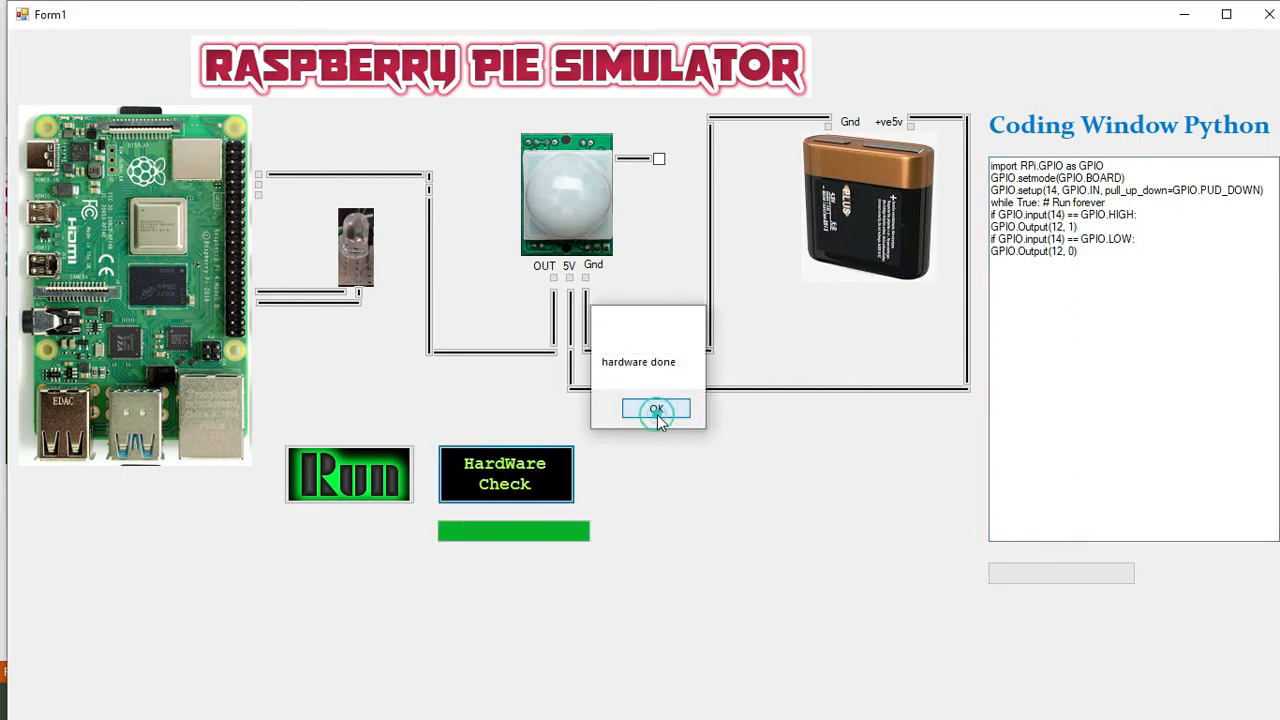
left_click(655, 410)
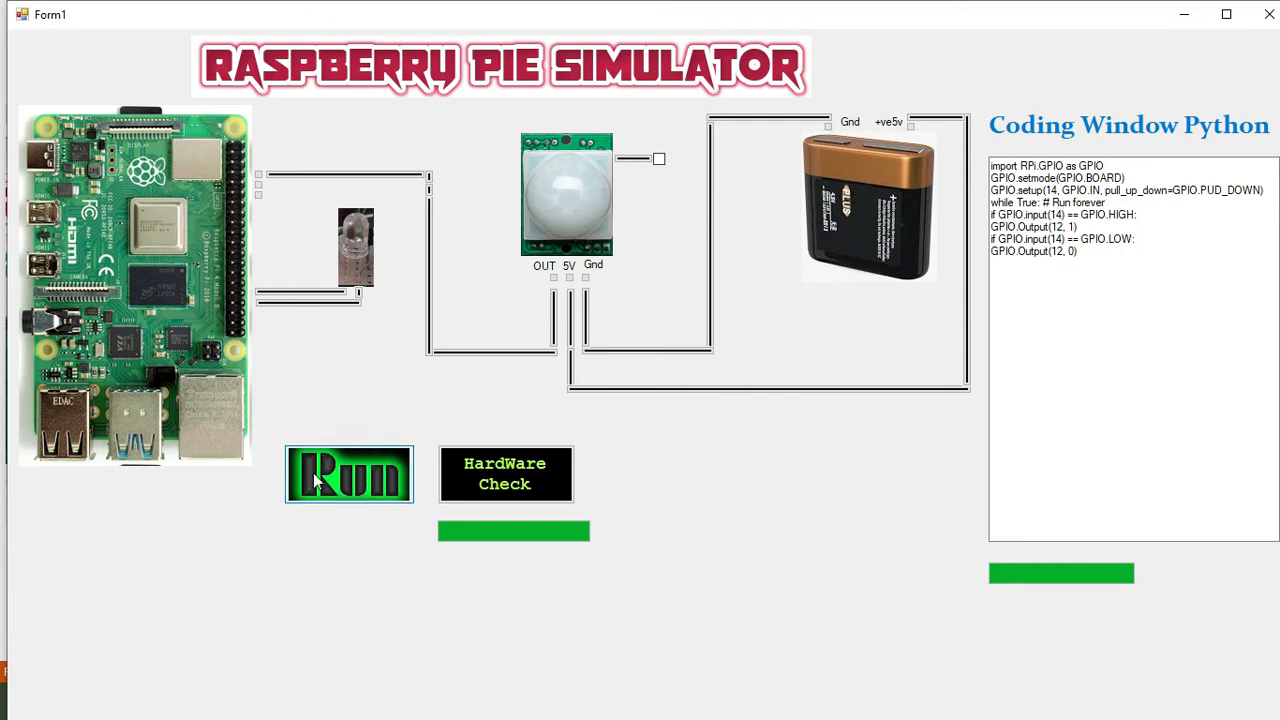
mouse_move(388, 313)
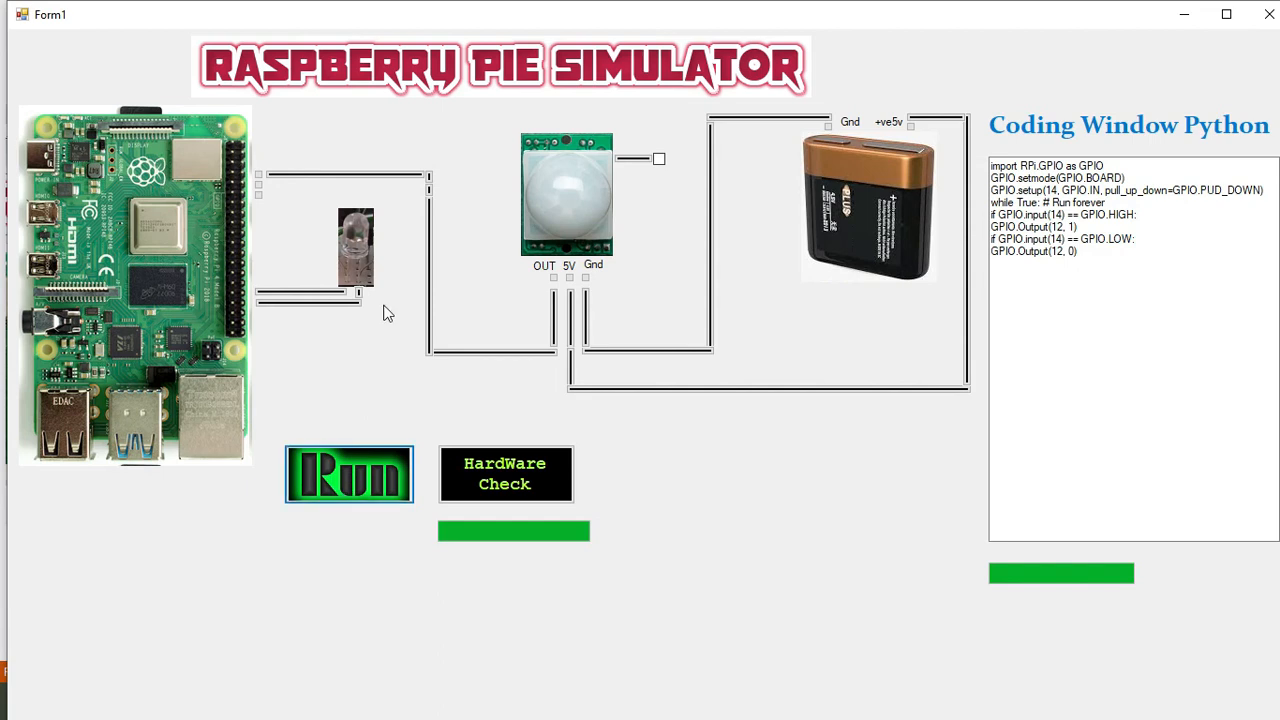
mouse_move(345, 260)
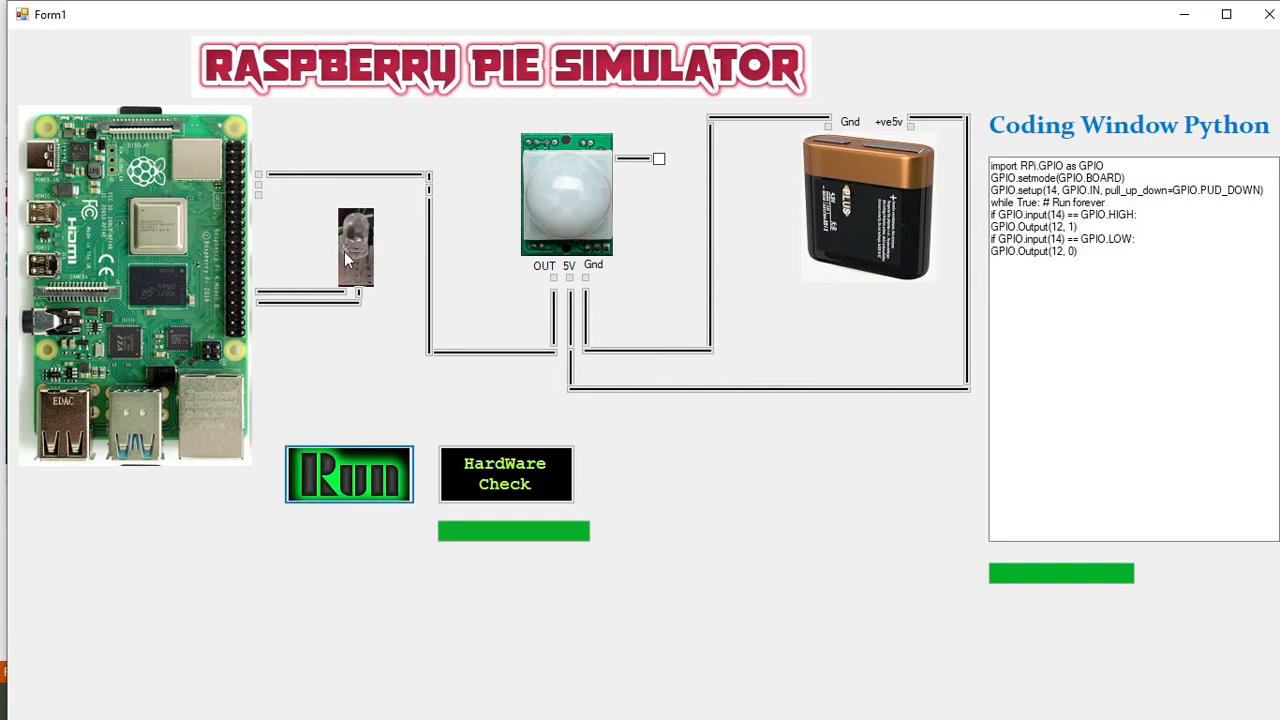
mouse_move(670, 170)
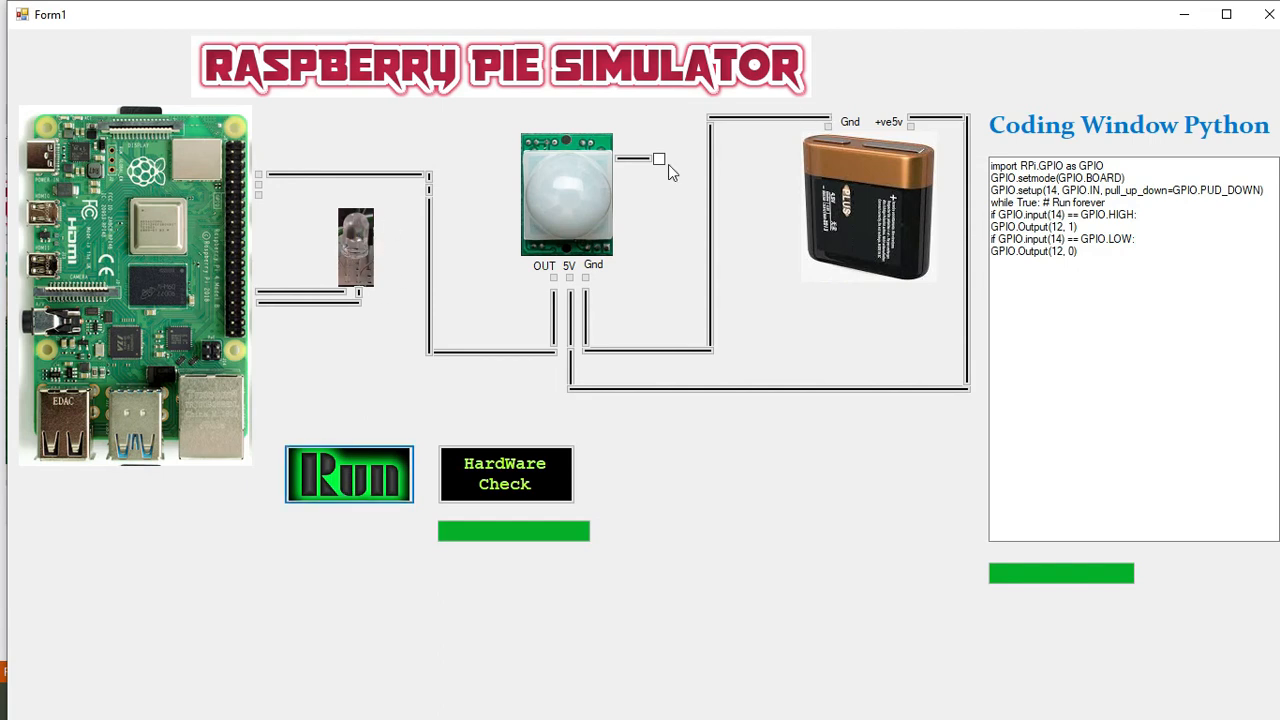
left_click(658, 159)
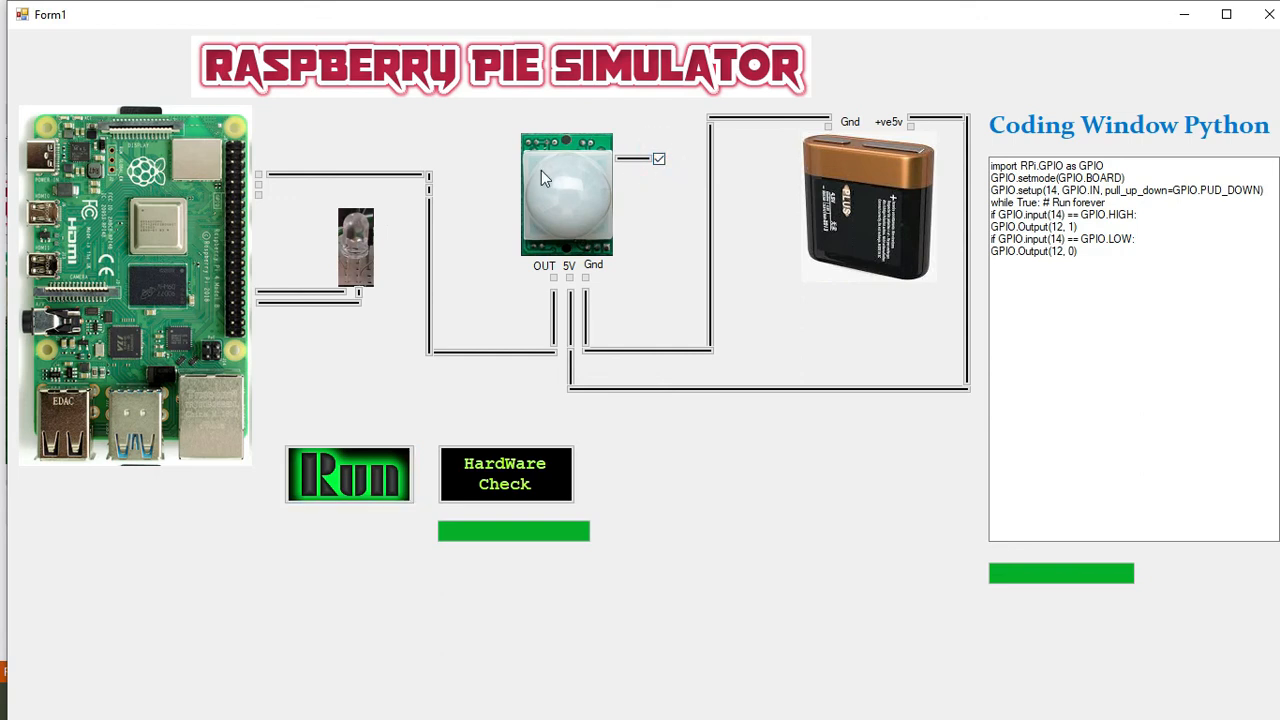
left_click(349, 474)
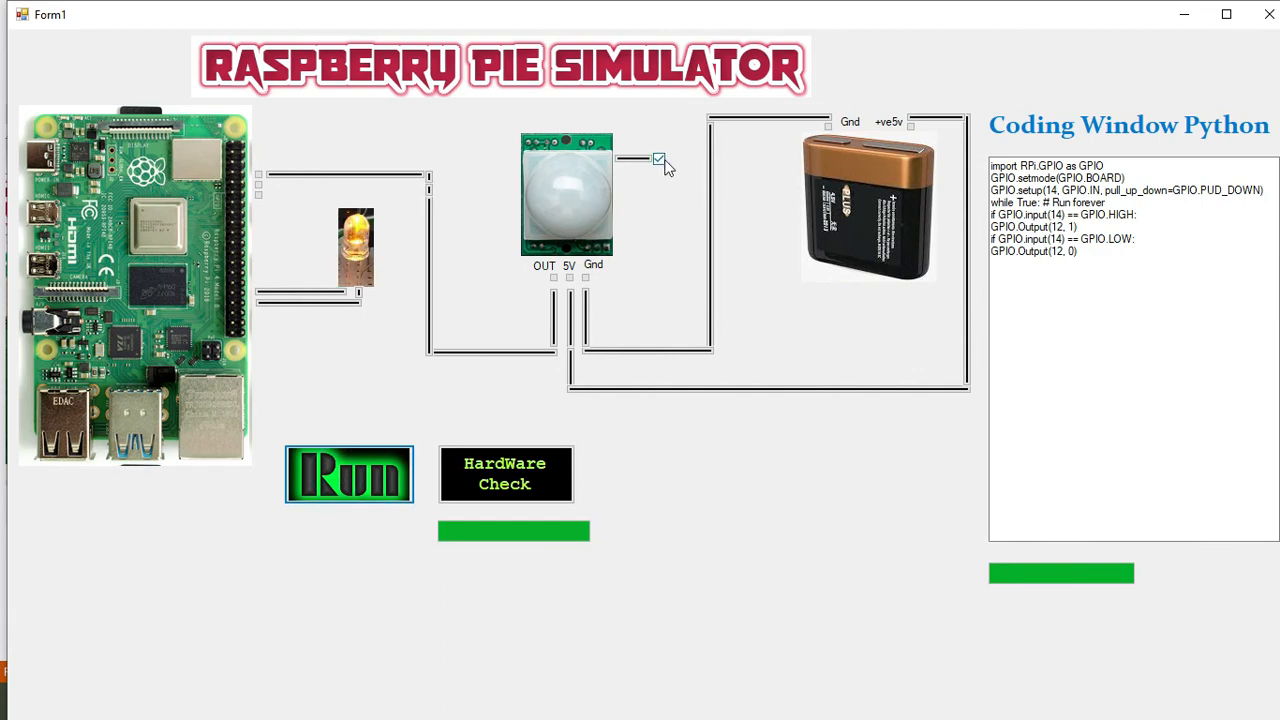
left_click(349, 474)
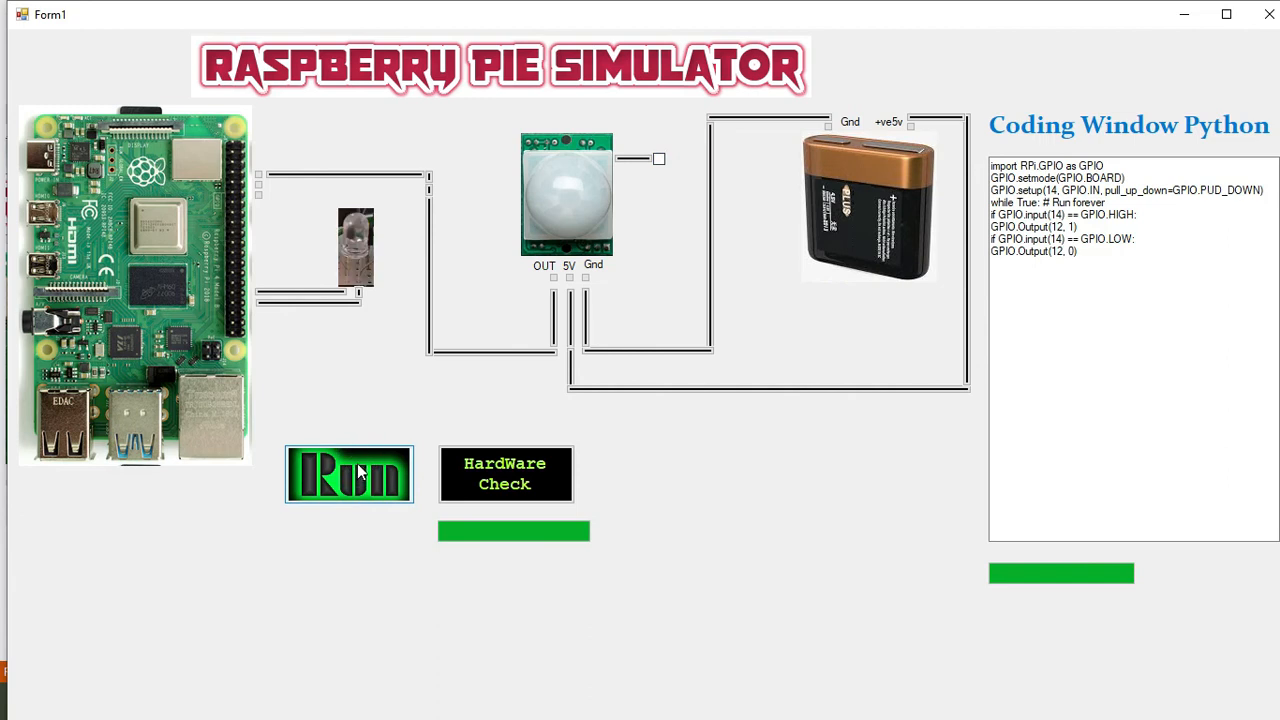
mouse_move(518, 318)
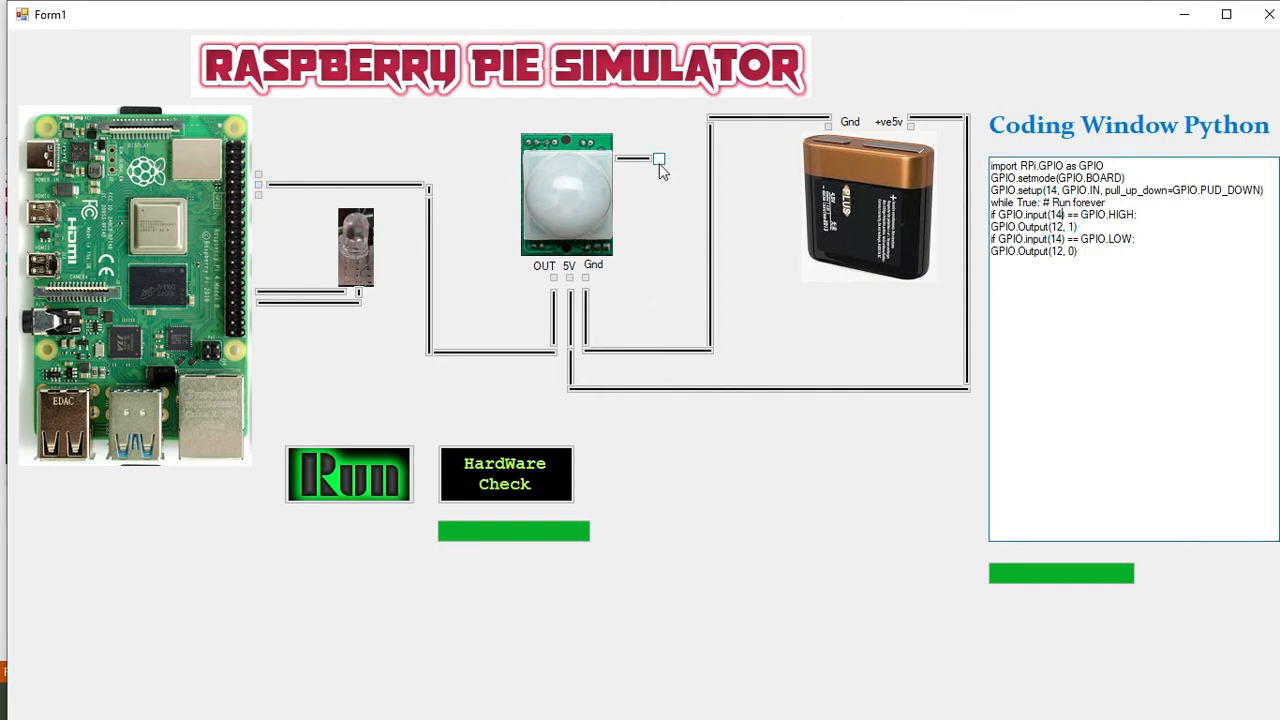
Simulate PIR motion again and confirm the rewired circuit with a hardware check.
left_click(658, 159)
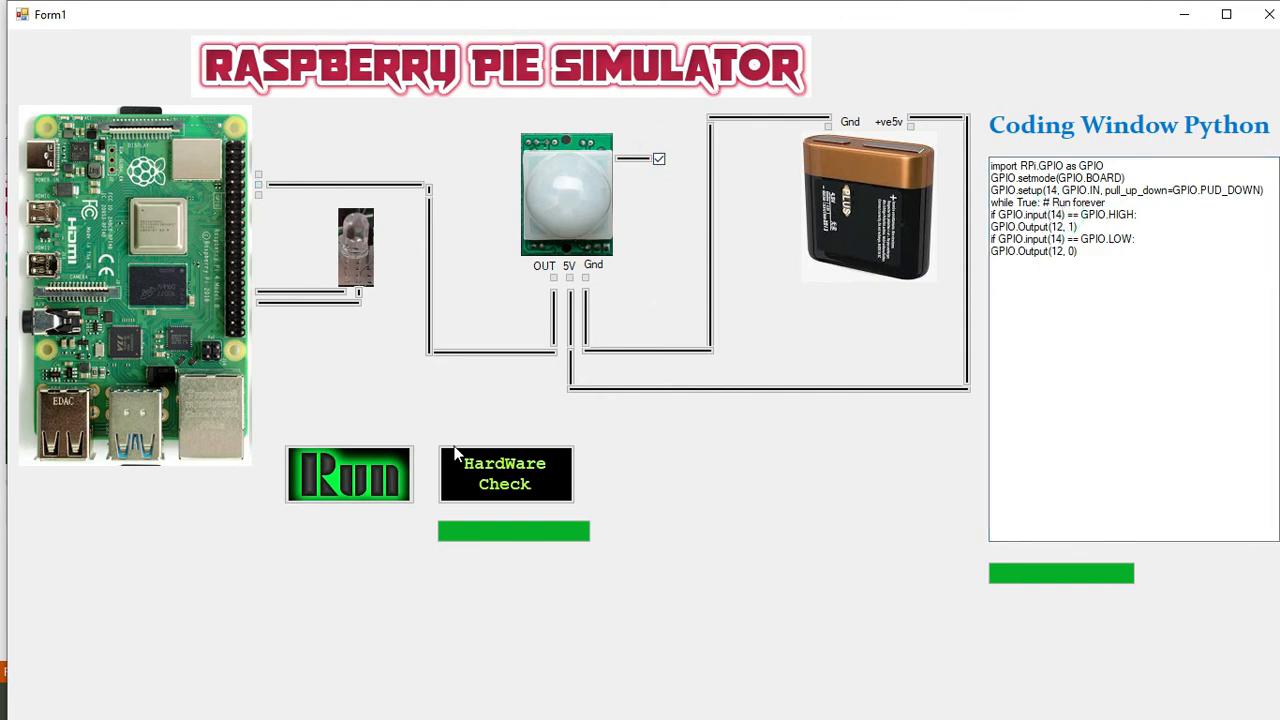
left_click(505, 474)
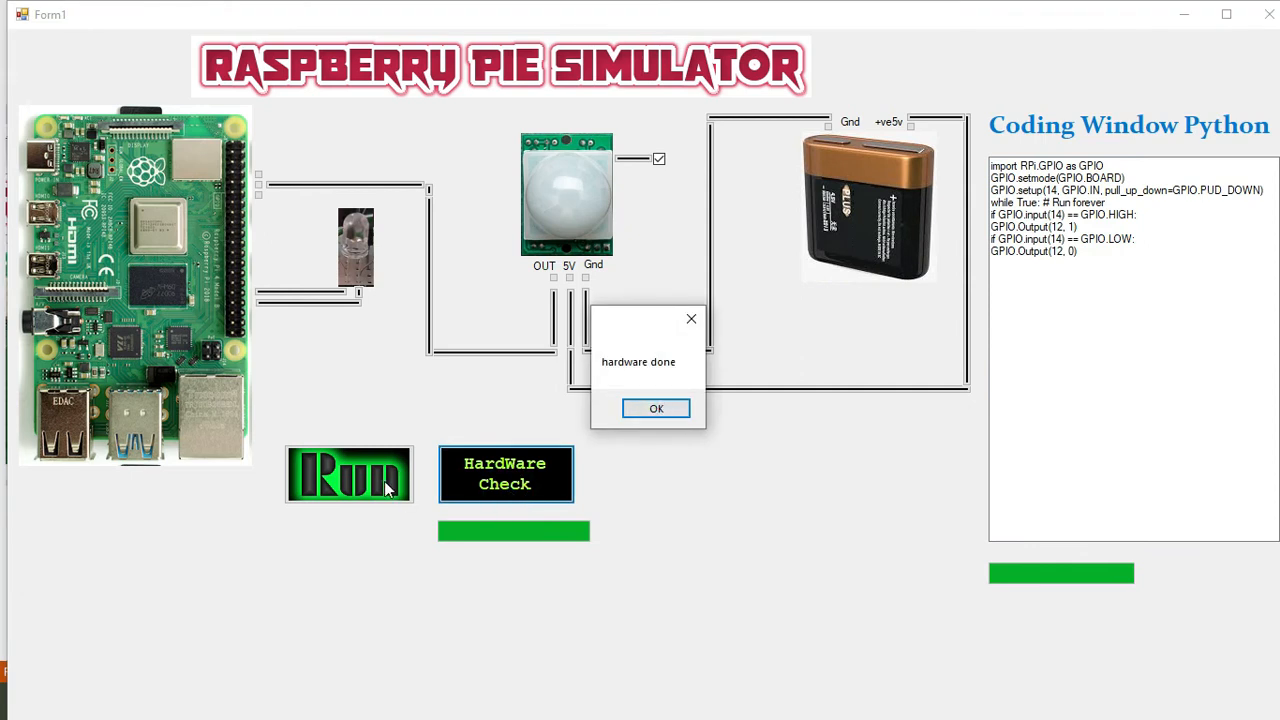
left_click(656, 408)
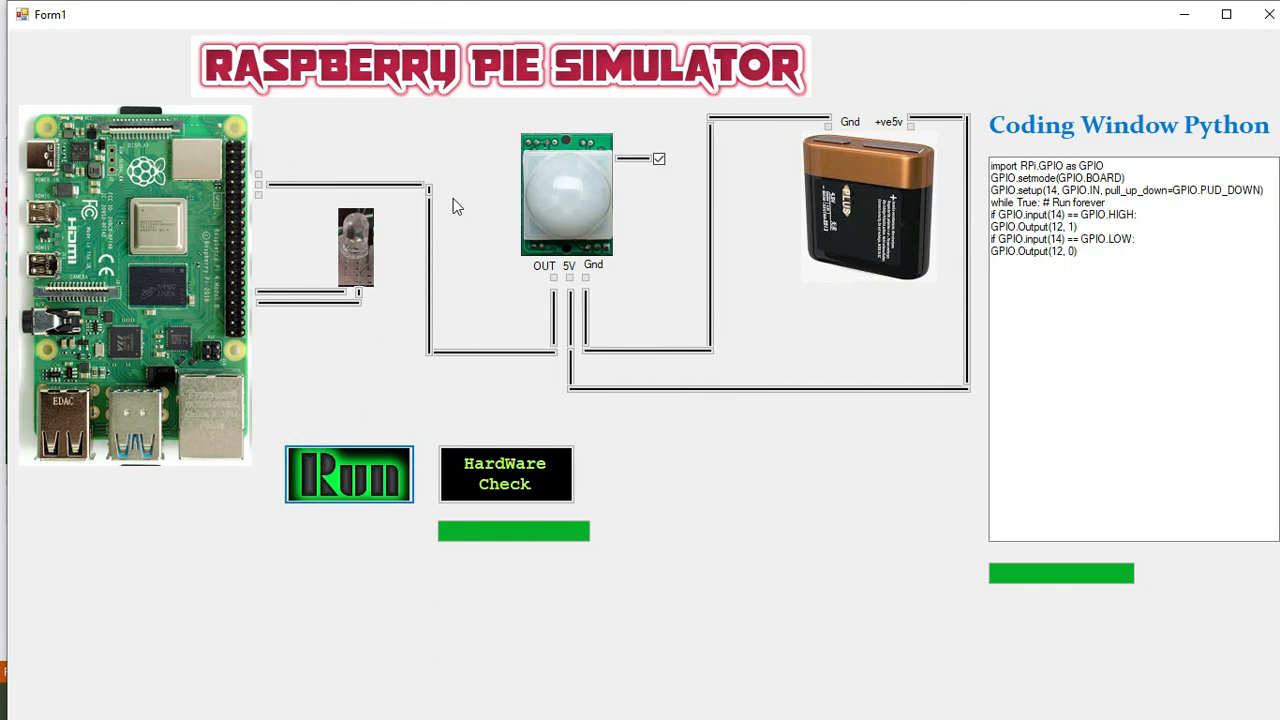
mouse_move(452, 221)
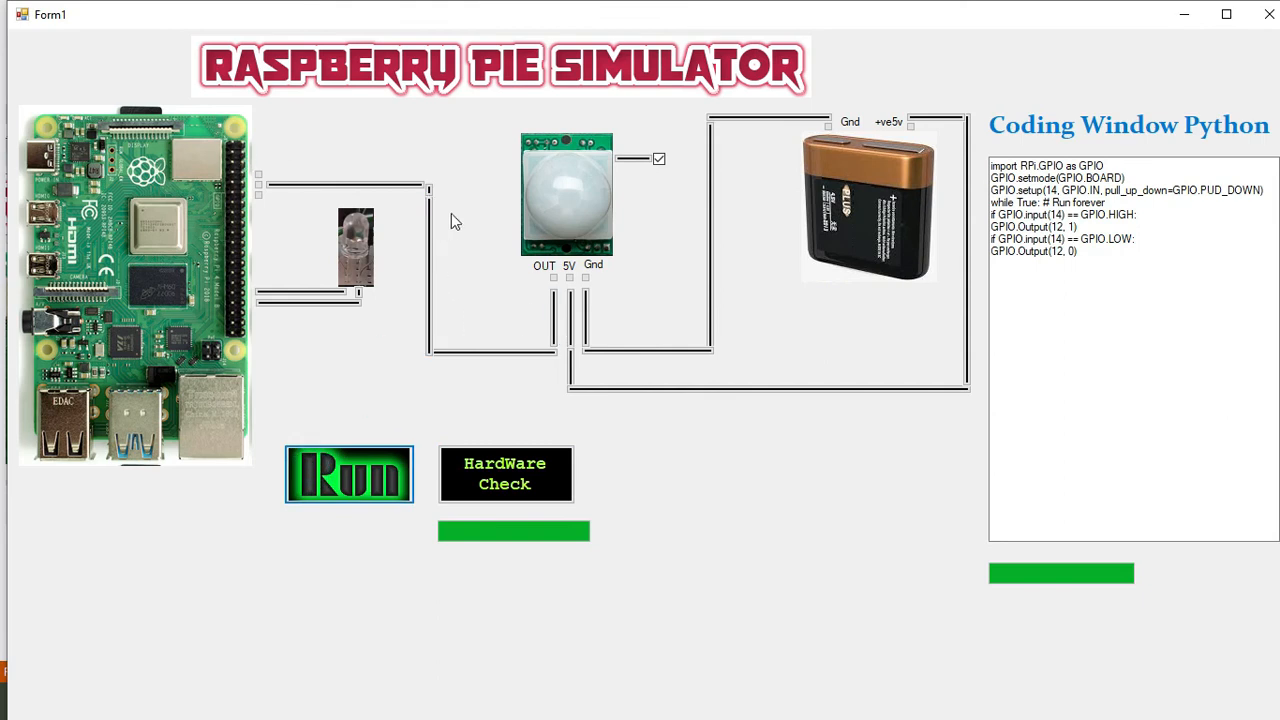
mouse_move(835, 80)
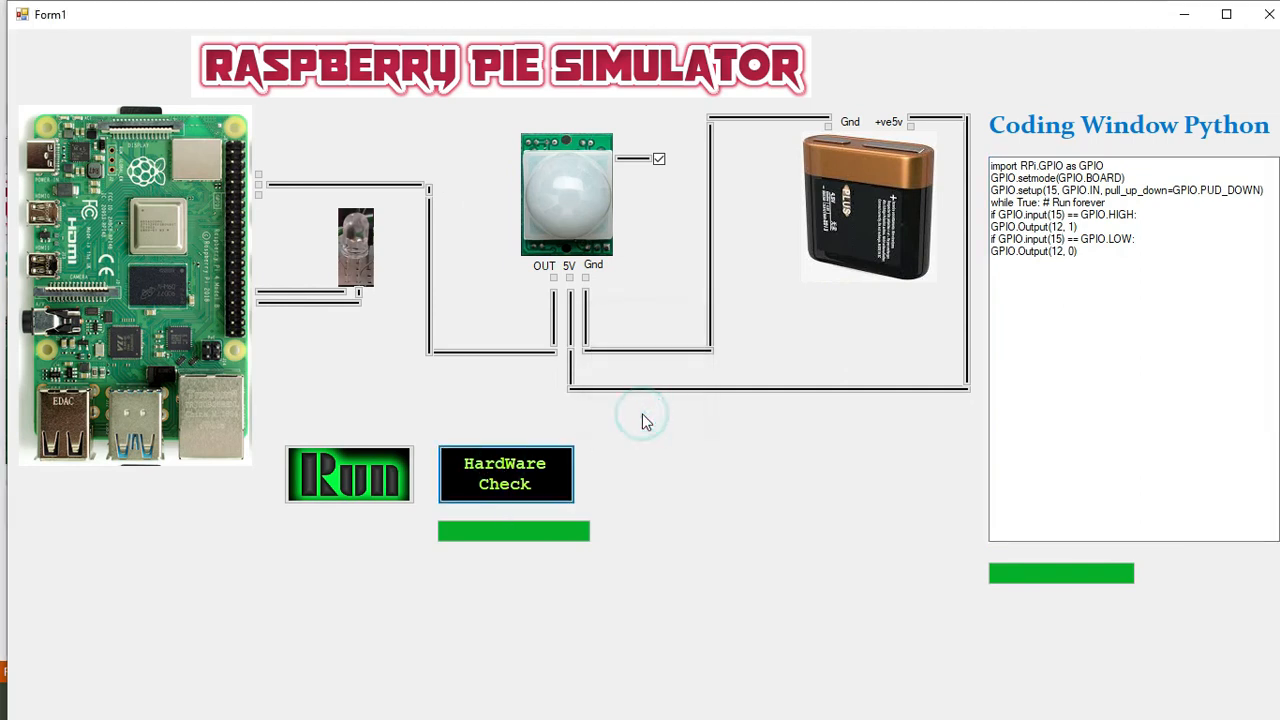
Run the pin 18 code, pass the hardware check, untick PIR motion and run again.
left_click(349, 474)
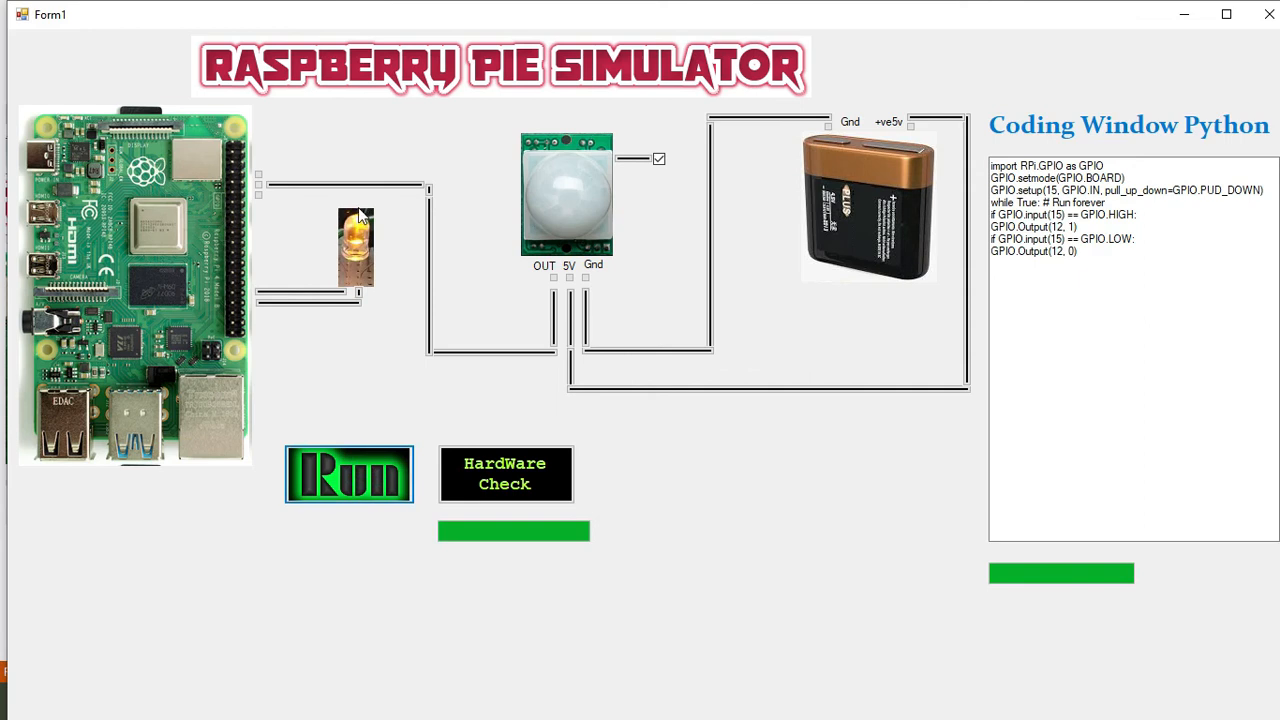
mouse_move(345, 243)
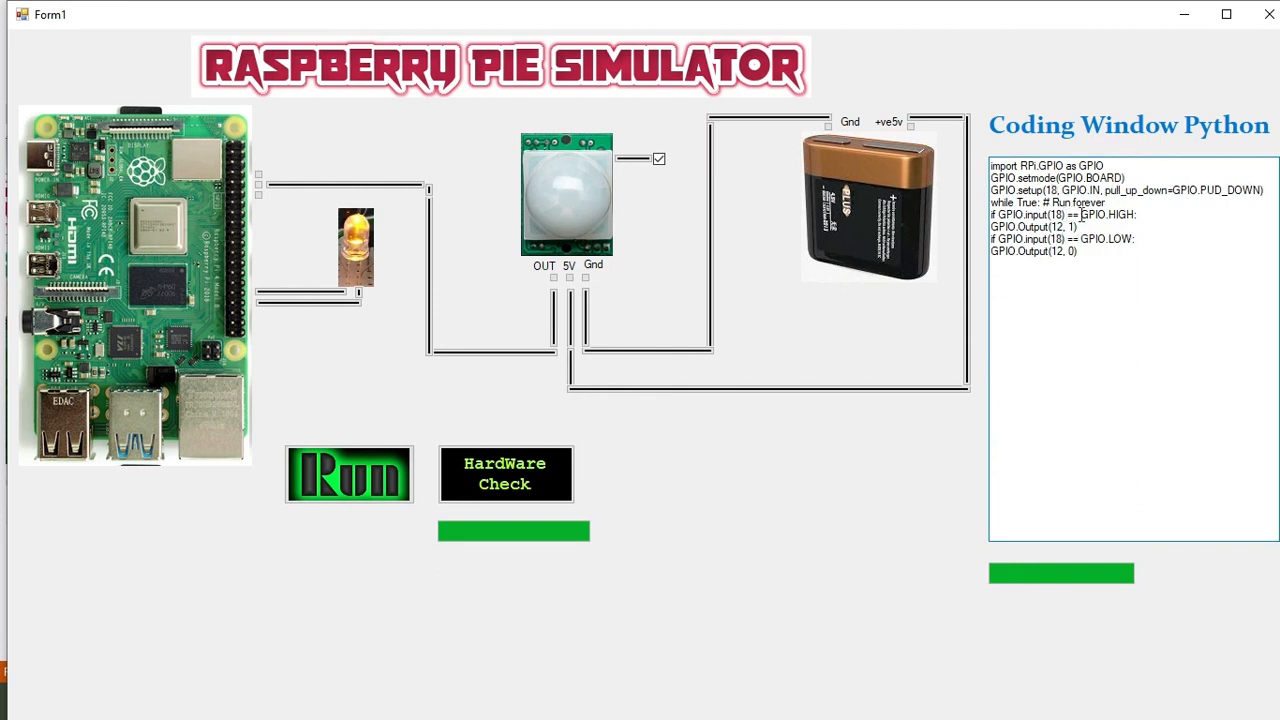
left_click(505, 473)
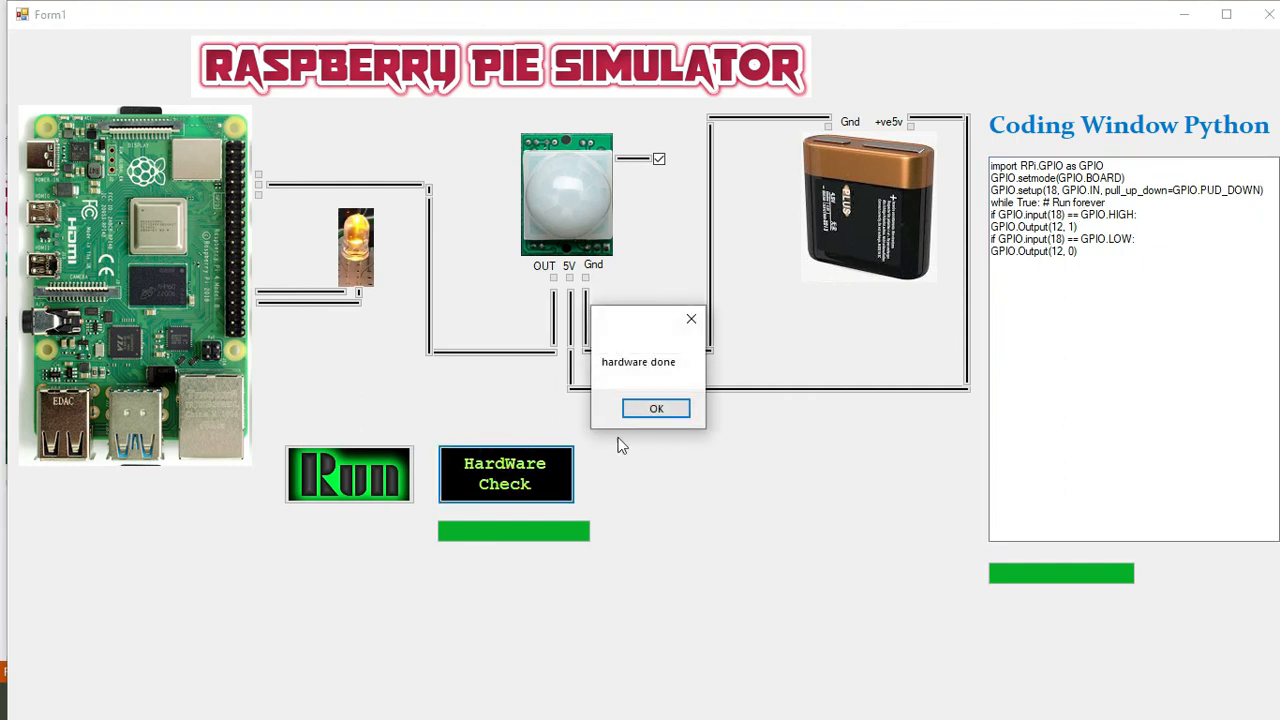
left_click(656, 408)
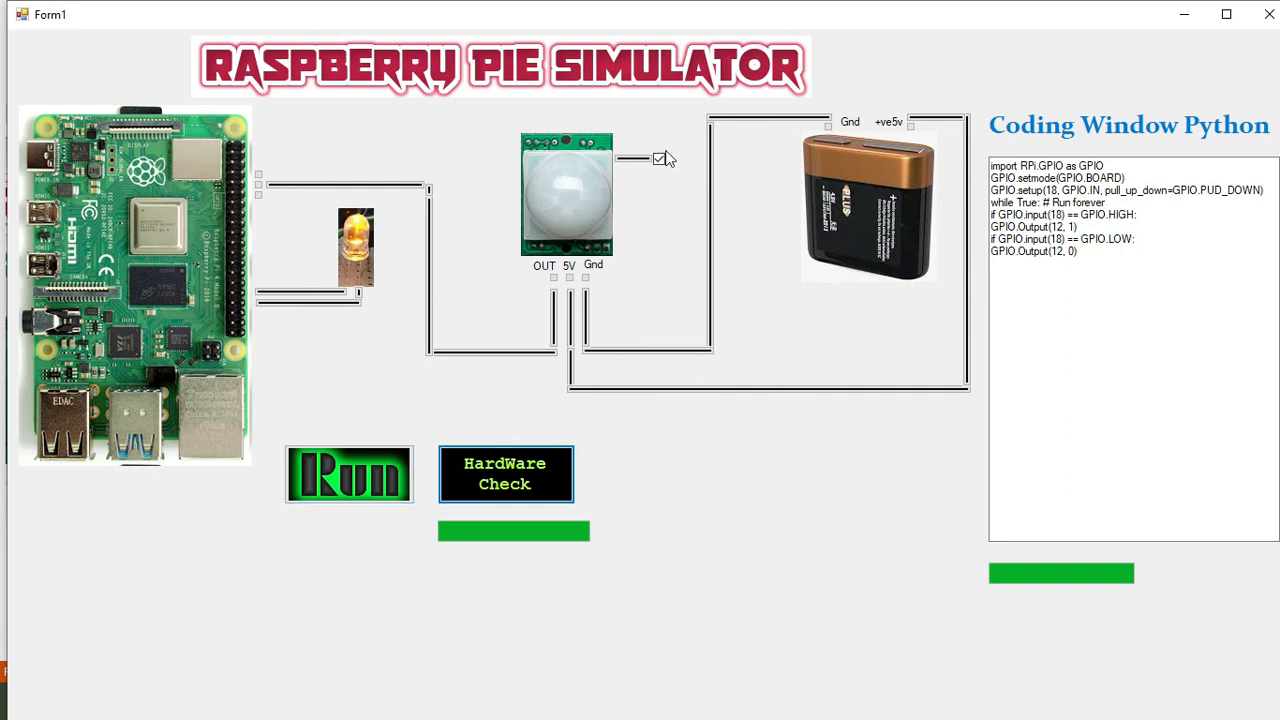
left_click(349, 474)
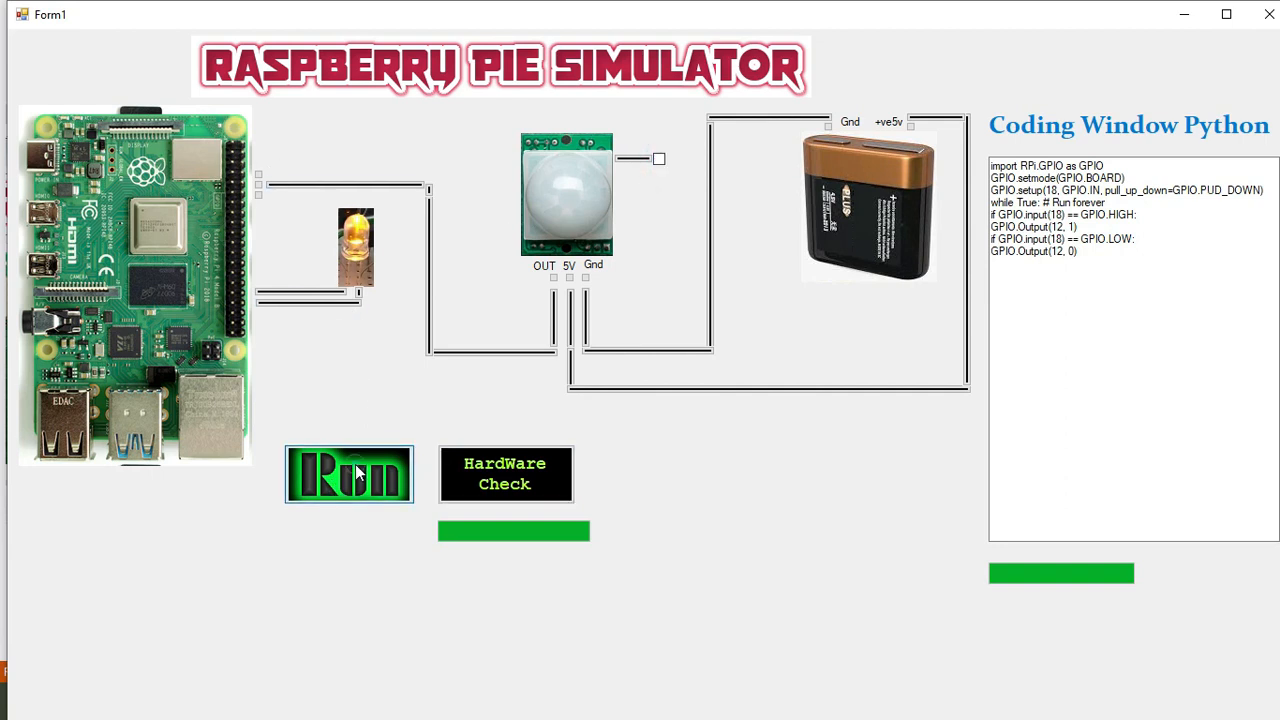
left_click(349, 474)
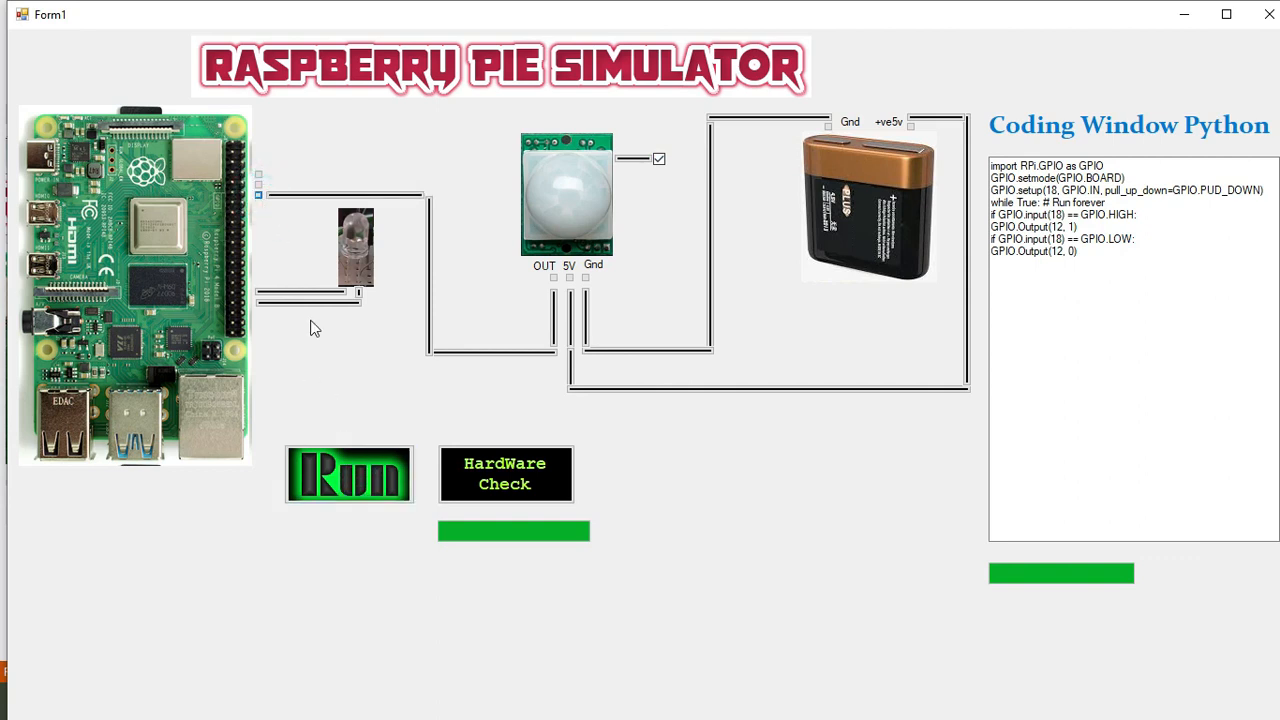
Wire the PIR OUT to GPIO 18, pass the hardware check, and run so the LED lights.
left_click(349, 474)
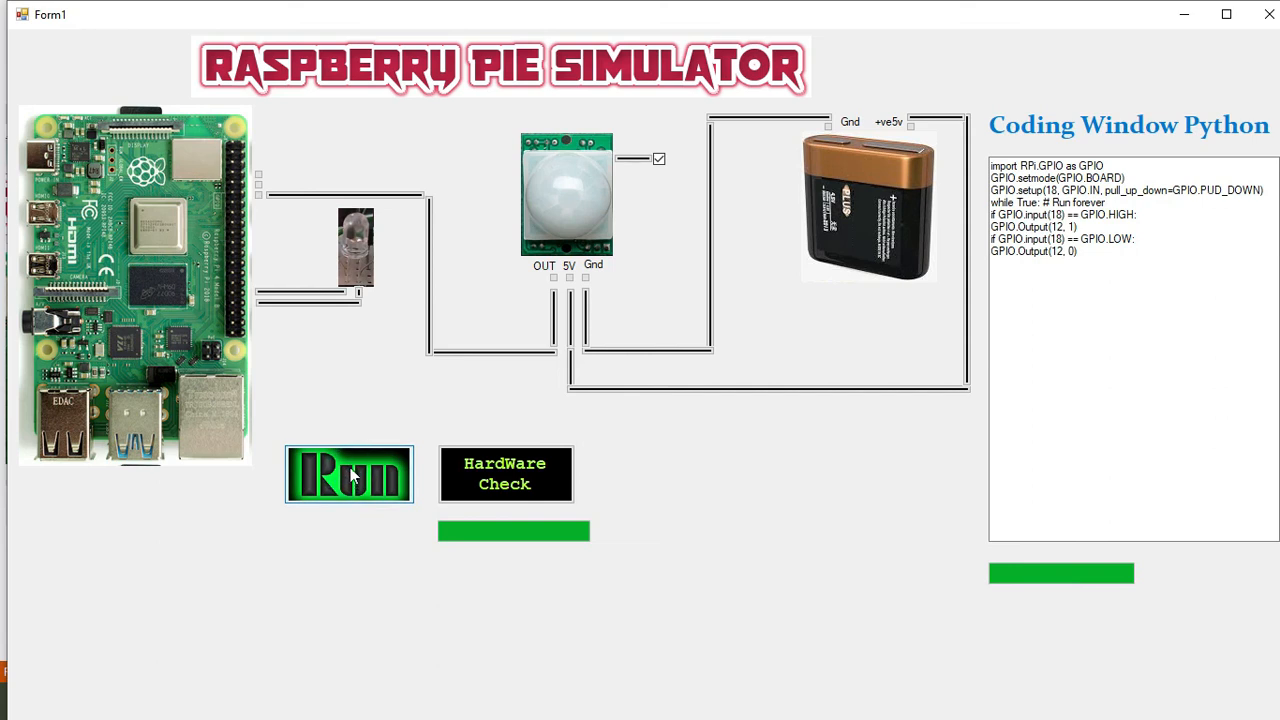
left_click(505, 473)
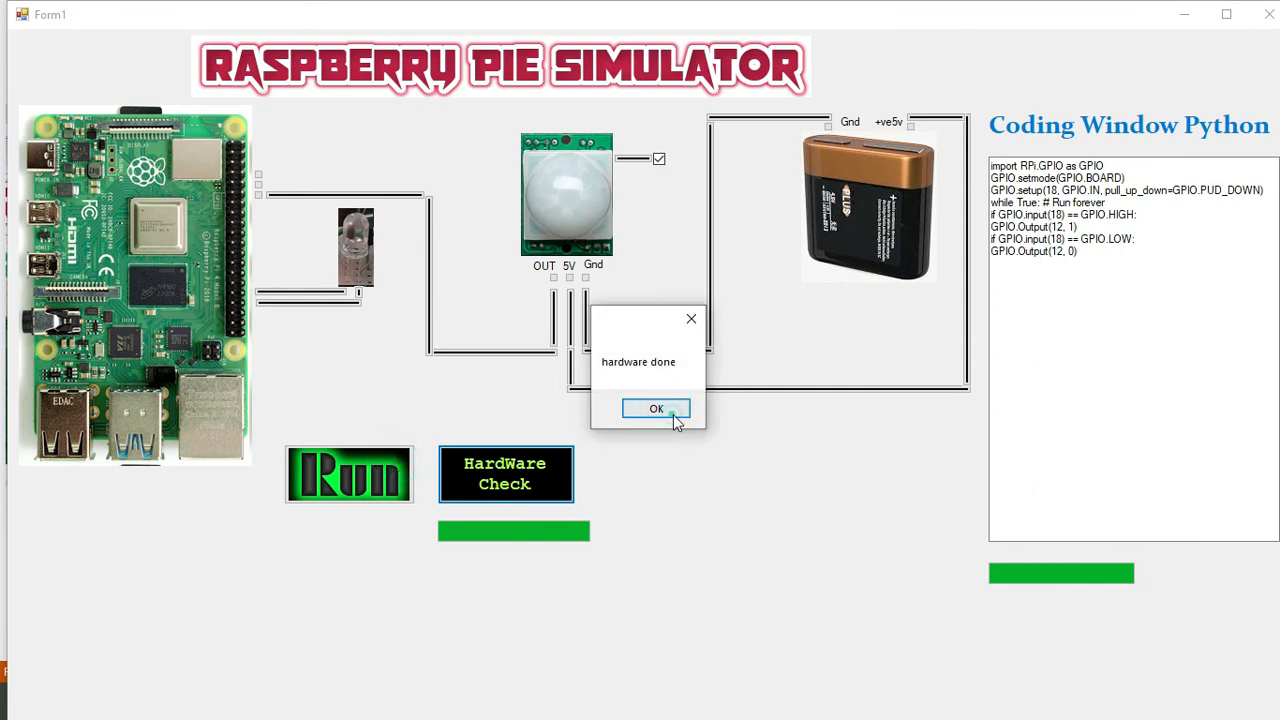
left_click(656, 409)
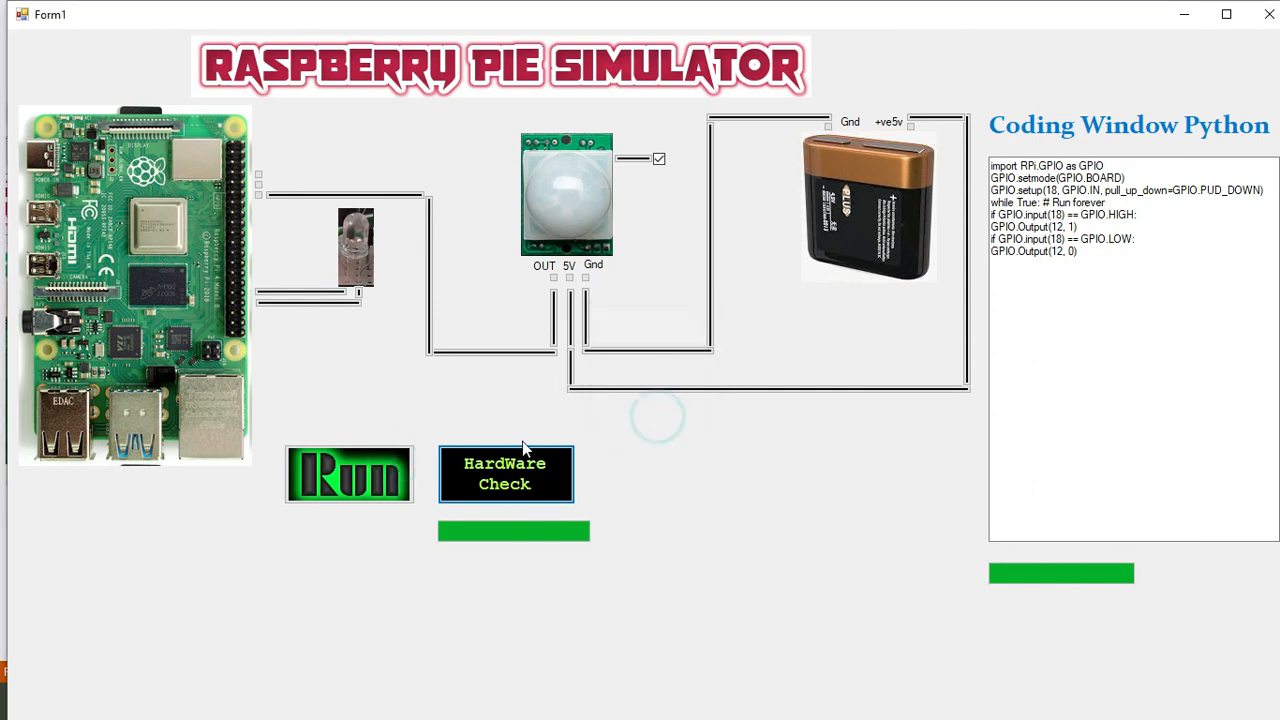
left_click(349, 474)
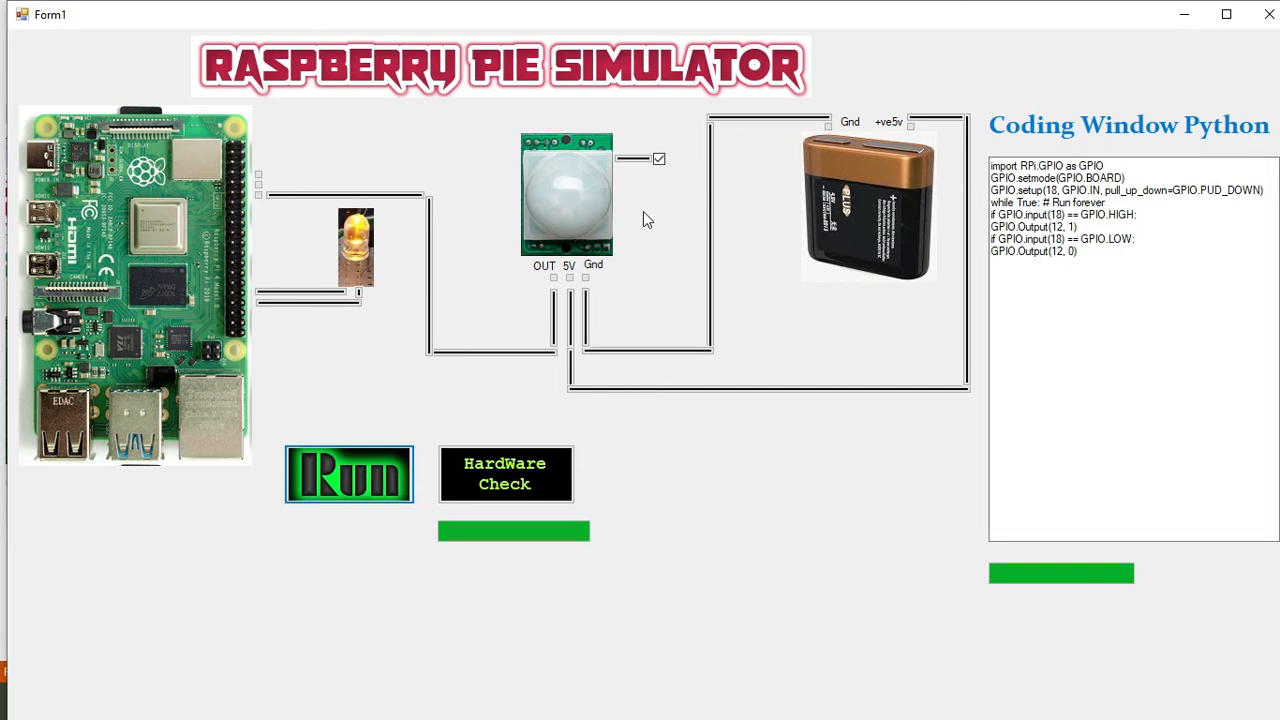
mouse_move(547, 369)
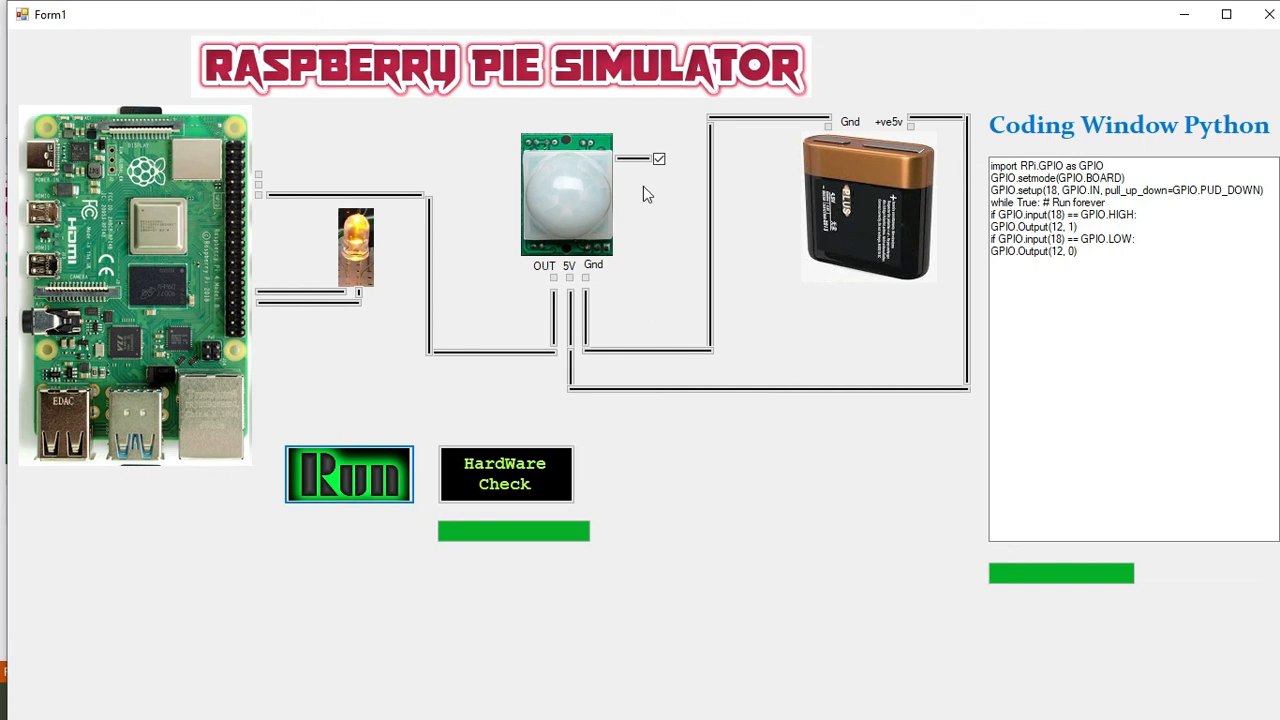
mouse_move(178, 227)
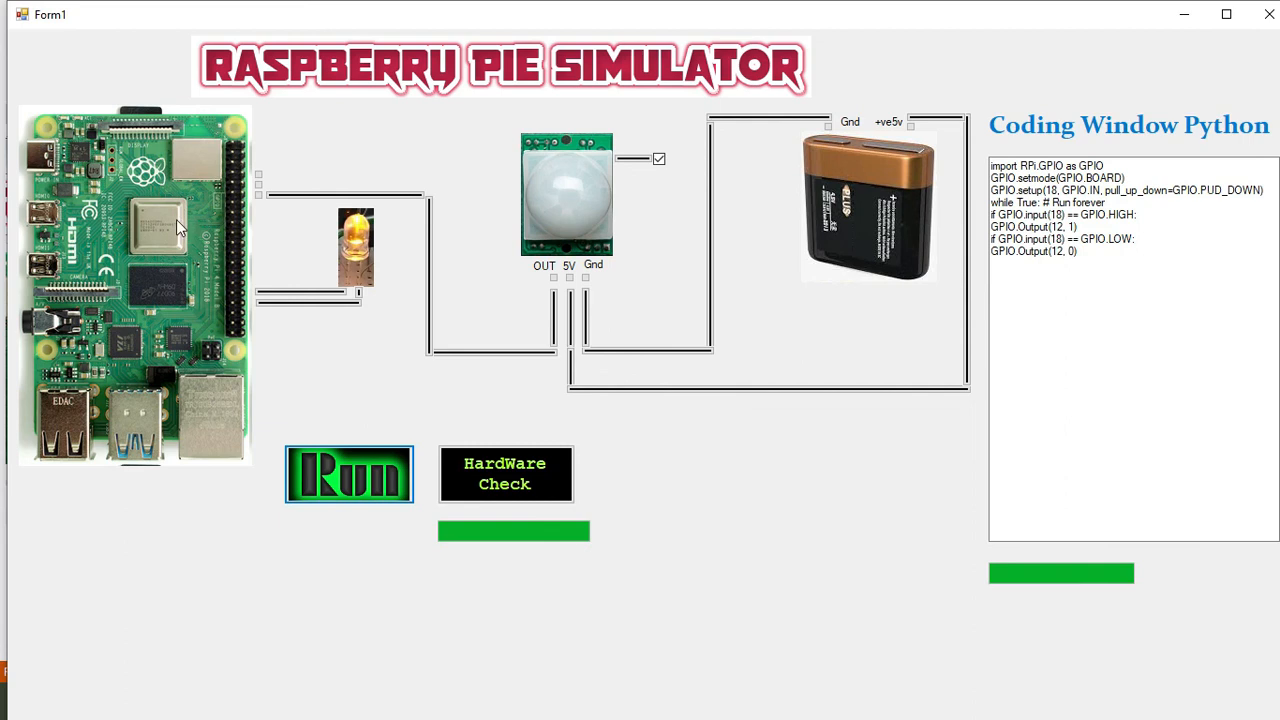